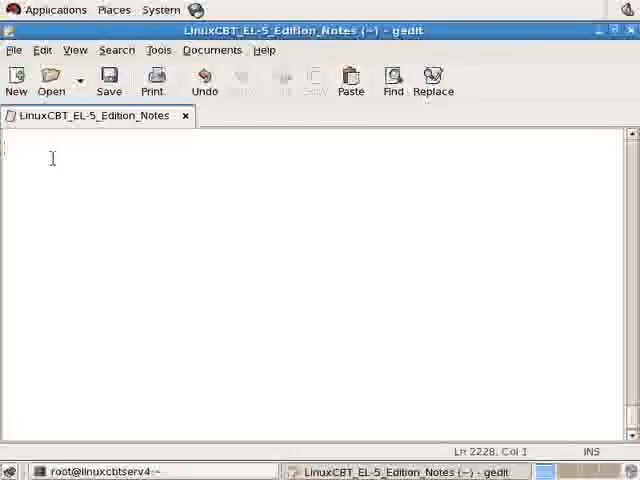
- Start the notes with a '###Squid Proxy Server###' heading followed by 'Features:'
left_click(12, 148)
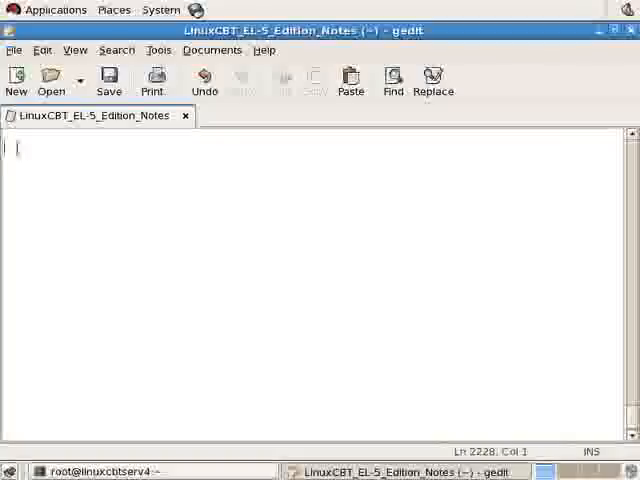
type("###")
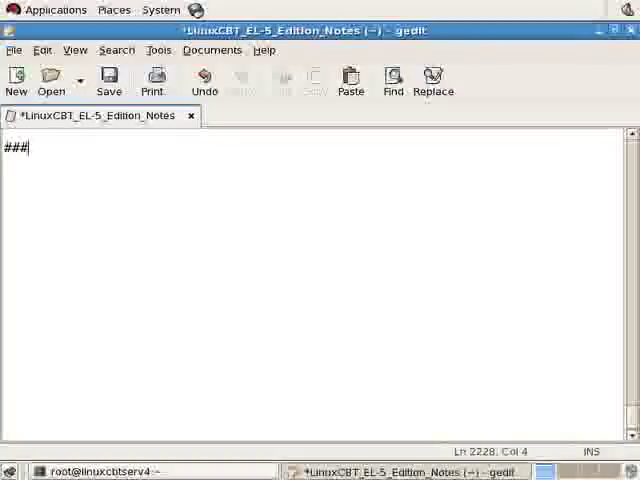
type("Squid Proxy")
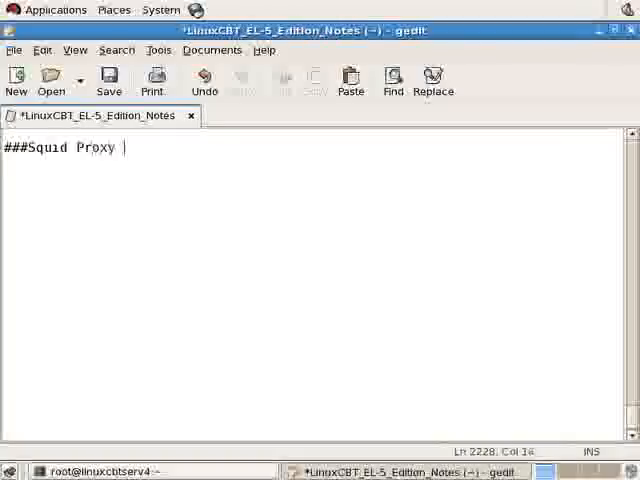
type("Server###")
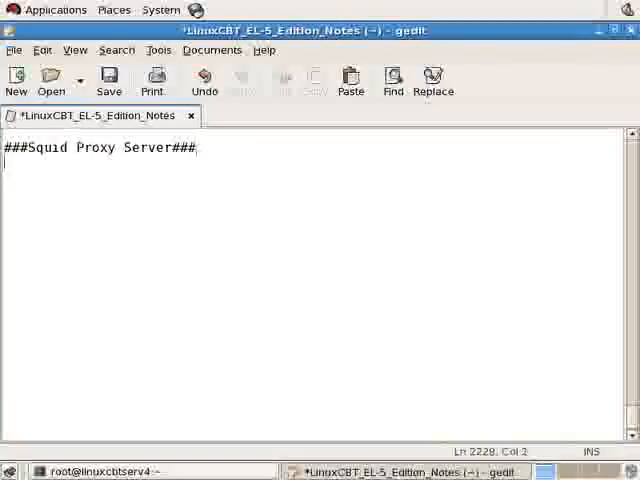
type("Features:")
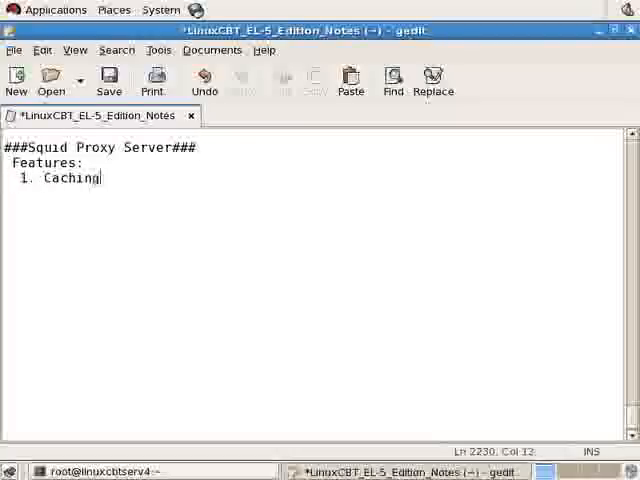
- List the features: caching server, filters access to the Net, and '3. Efficient bandwidth'
type("server")
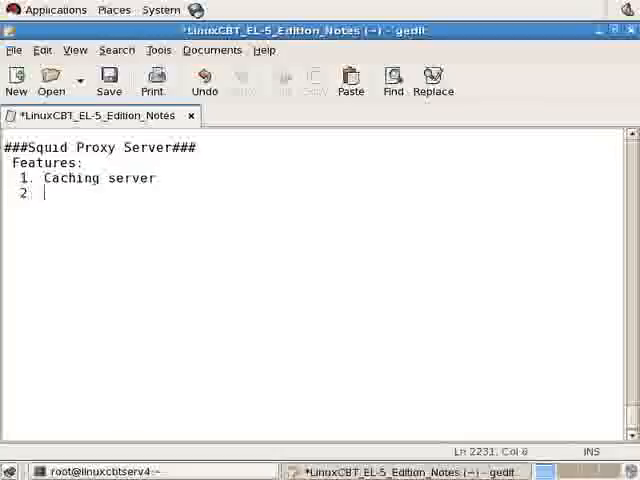
type("Filters")
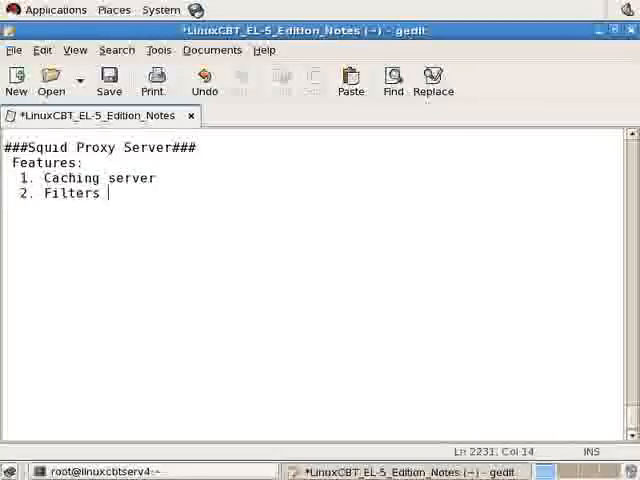
type("access to the Net")
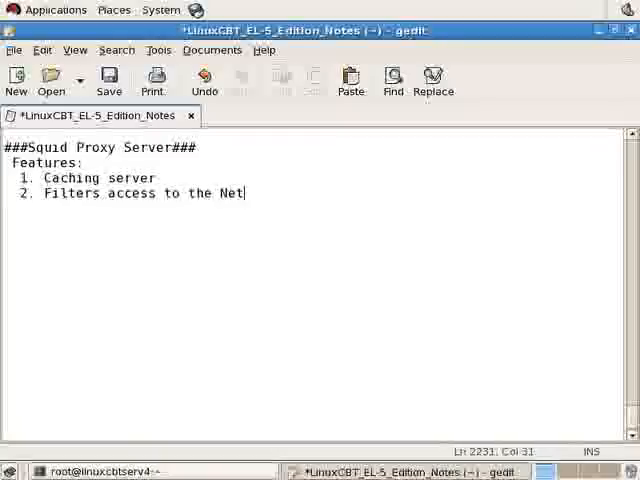
key("Return")
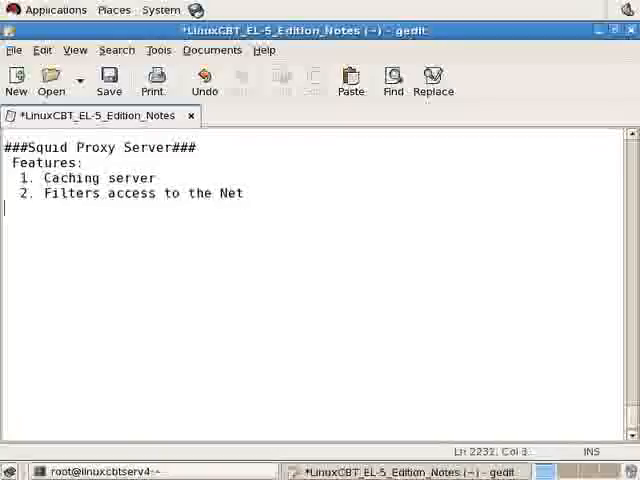
type("3.")
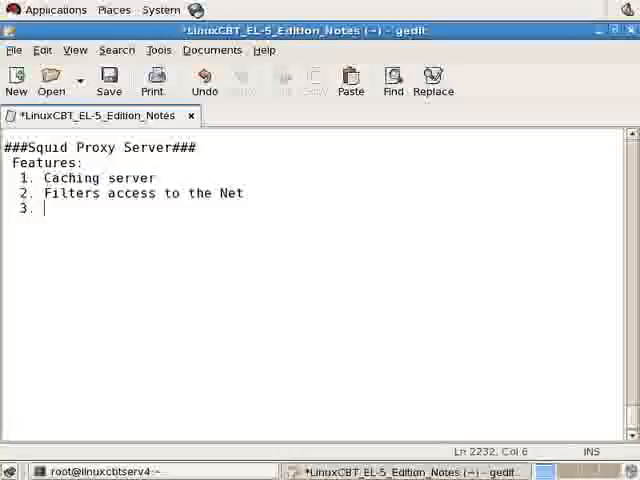
type("Efi")
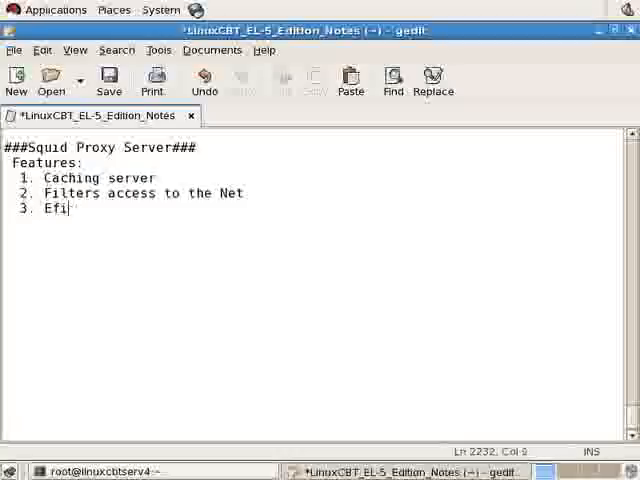
type("cient")
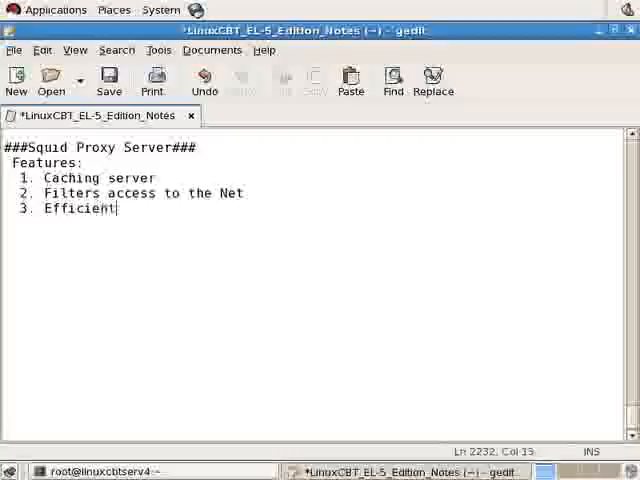
type("band")
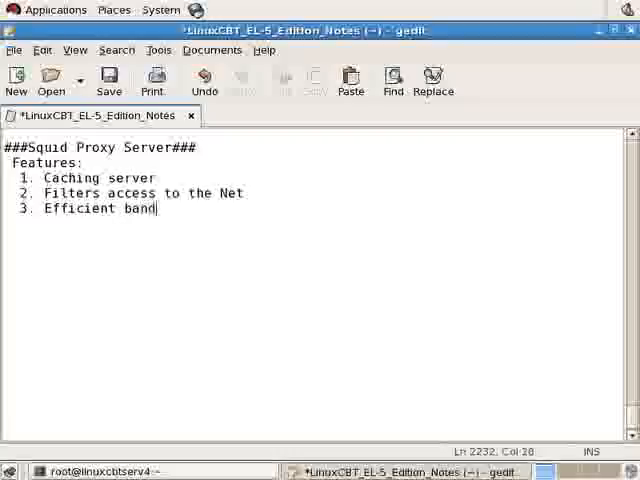
type("width usage")
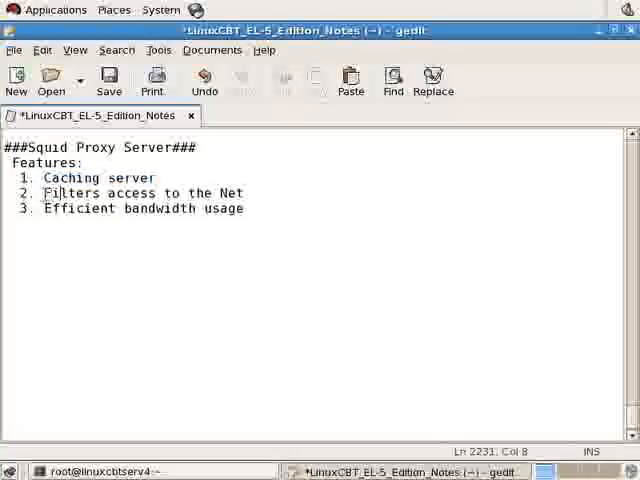
- Select text in the third feature line while finishing it as 'Efficient bandwidth usage'
left_click_drag(42, 192, 244, 192)
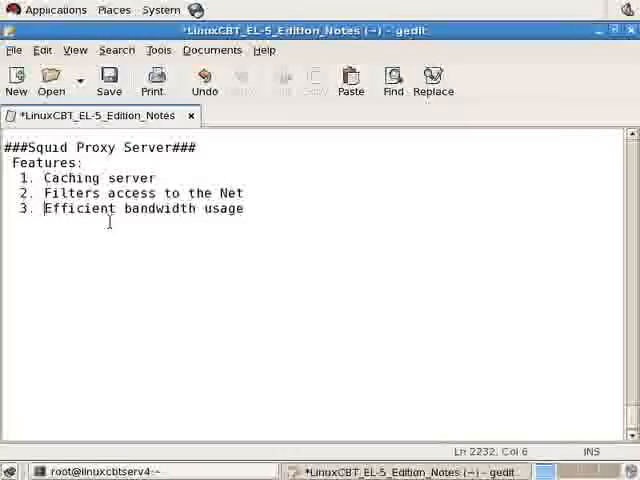
mouse_move(112, 222)
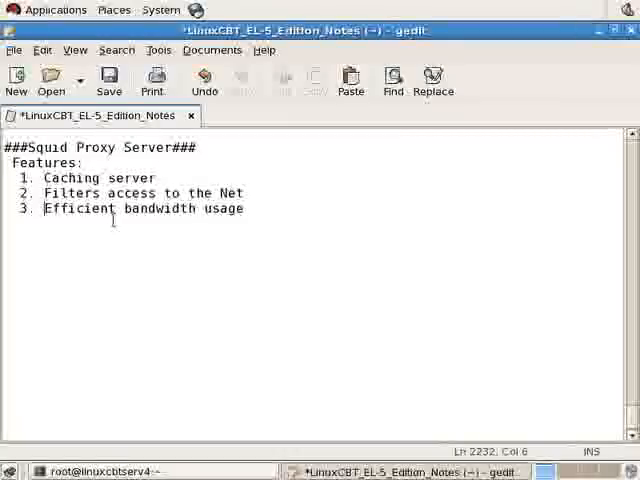
double_click(76, 178)
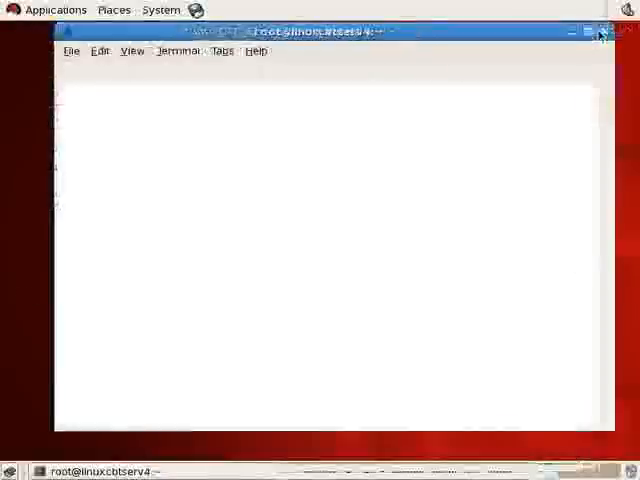
- Hide the terminal and open Classroom_Topology.jpg from the home folder
left_click(600, 30)
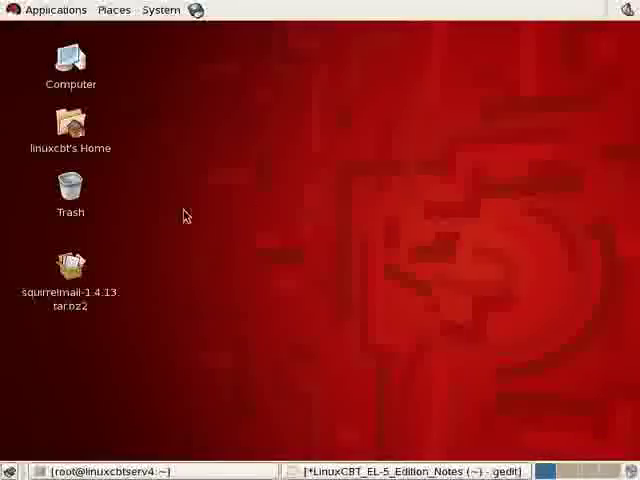
double_click(70, 124)
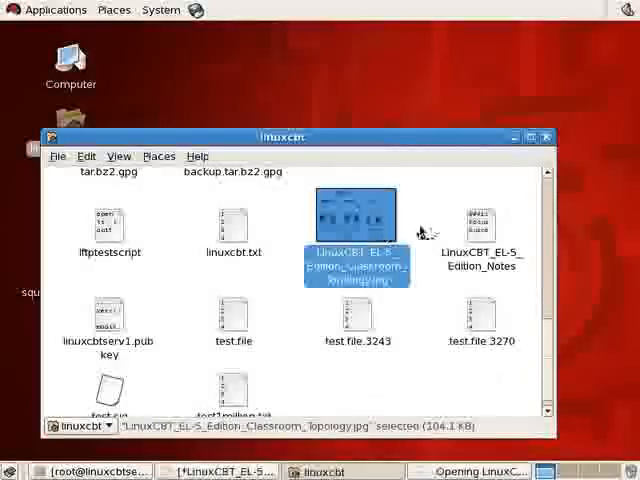
double_click(358, 216)
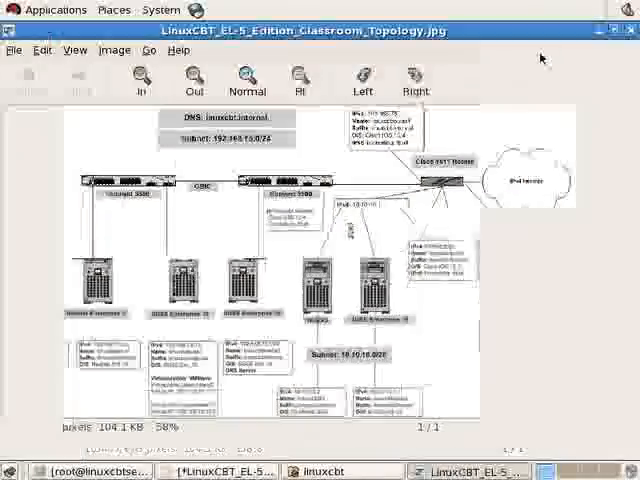
- Fit the classroom topology diagram to the Eye of GNOME window
left_click(144, 80)
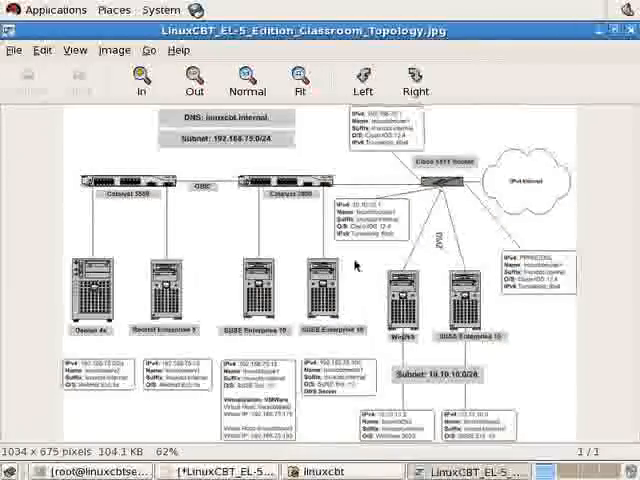
mouse_move(350, 252)
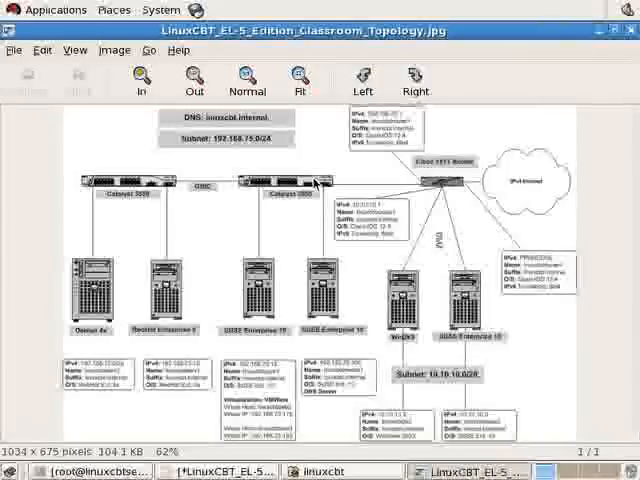
mouse_move(448, 194)
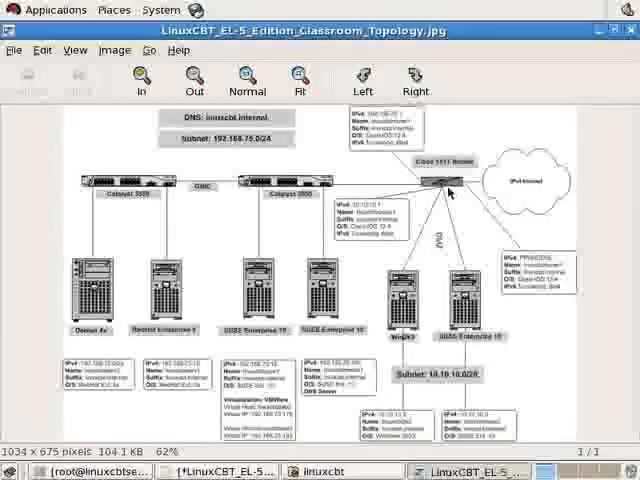
mouse_move(560, 180)
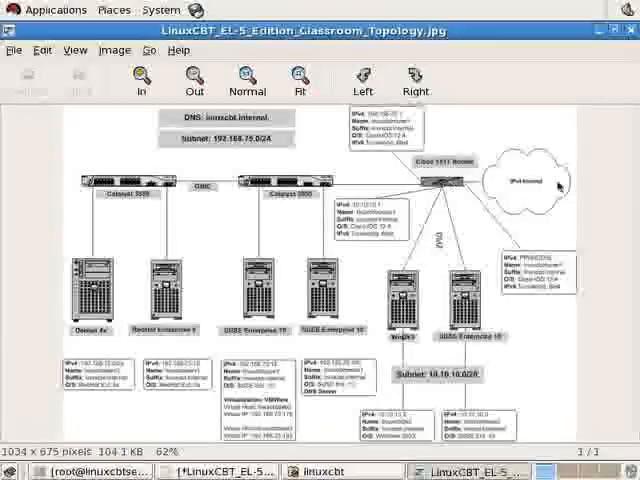
mouse_move(604, 226)
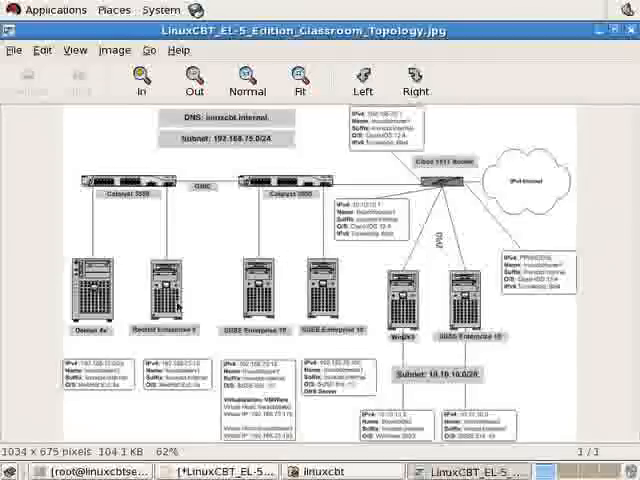
mouse_move(162, 302)
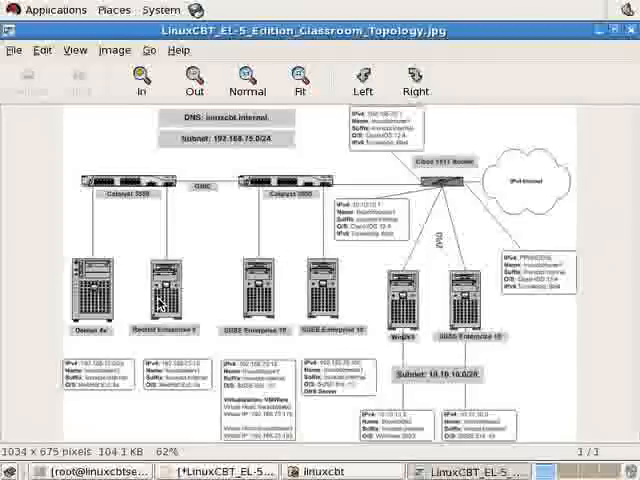
mouse_move(410, 222)
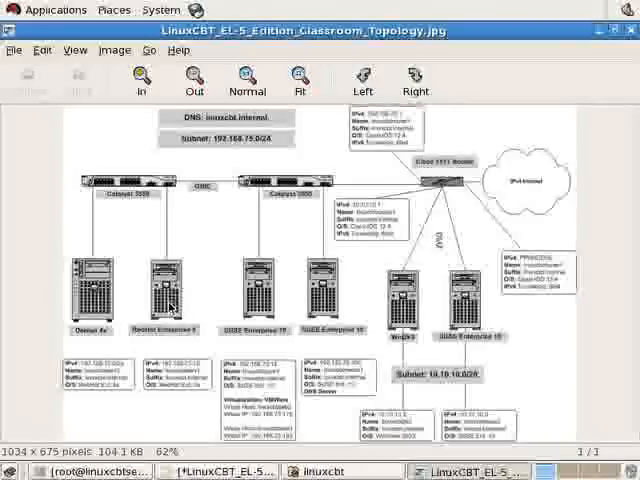
mouse_move(284, 420)
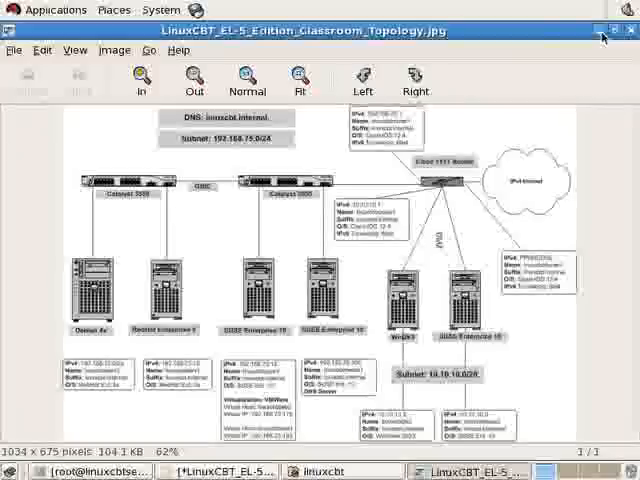
mouse_move(596, 30)
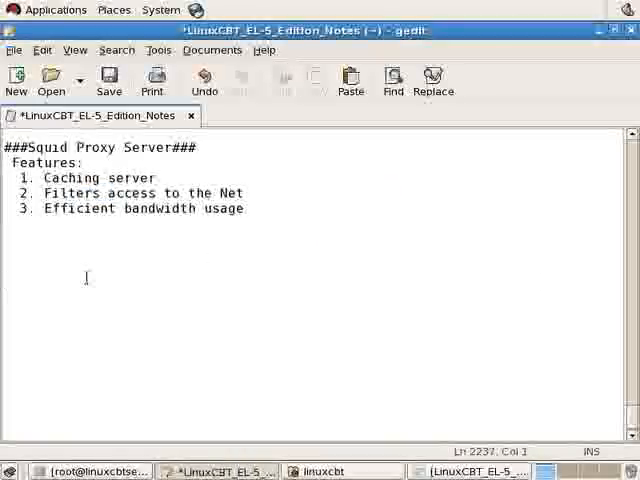
- Add a Tasks section with '1. Install Squid Proxy server' below the Features list
type("Tasks:")
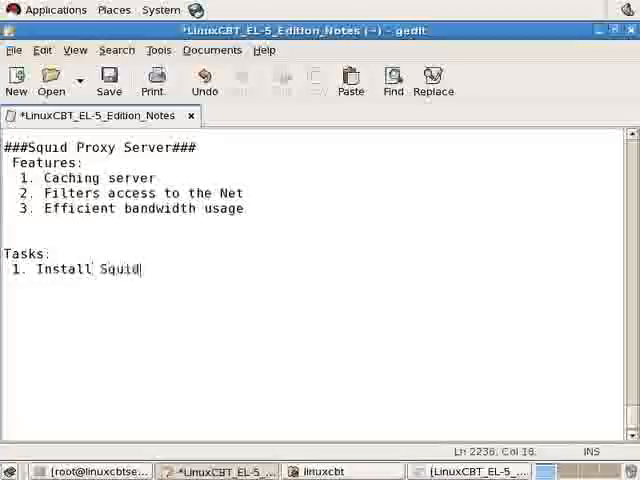
type("Proxy")
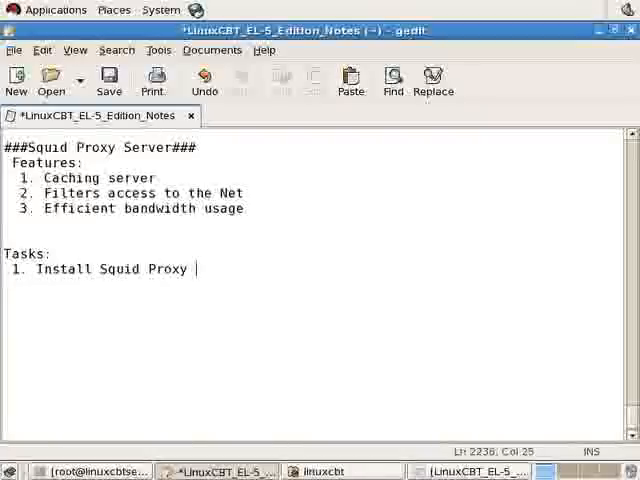
type("server")
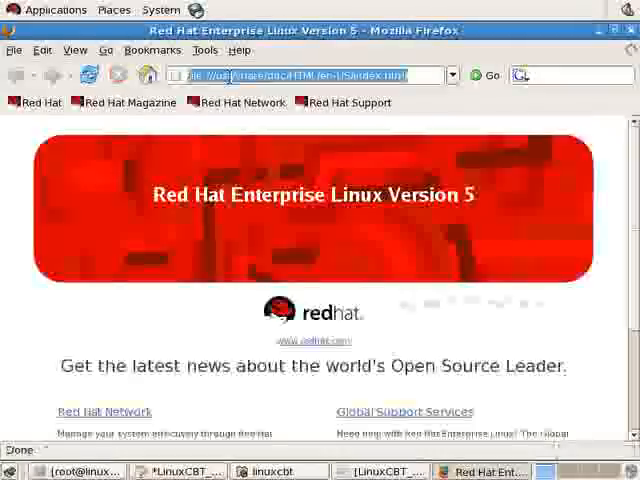
- Search the RH5 Server package index page for 'squid' and scroll to the match
left_click(300, 76)
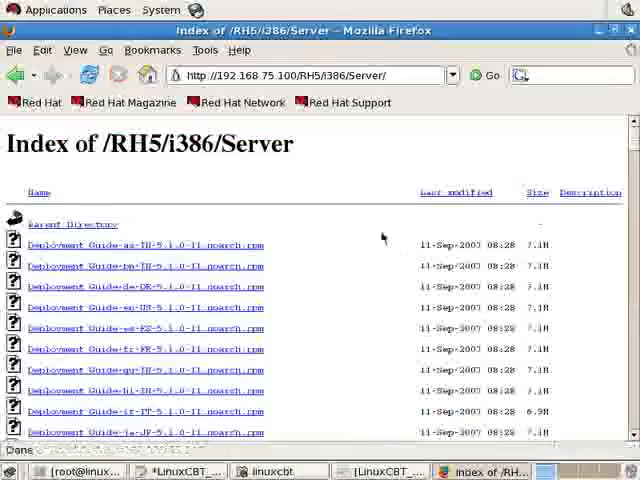
key("ctrl+f")
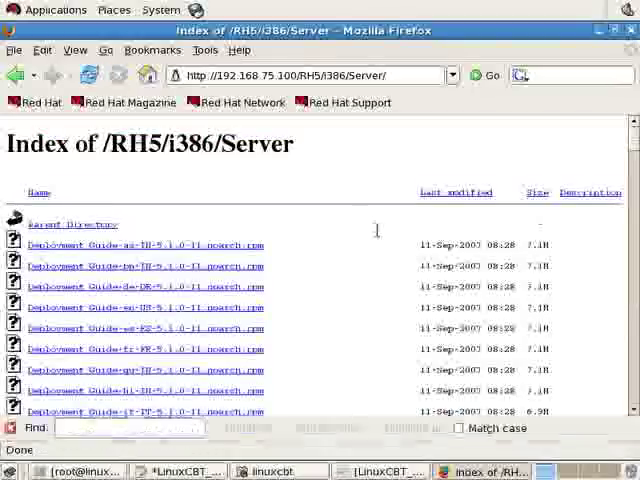
type("squid")
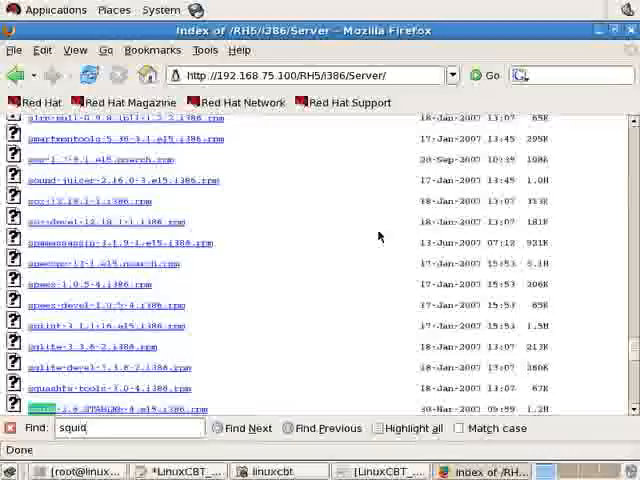
scroll("down", 3)
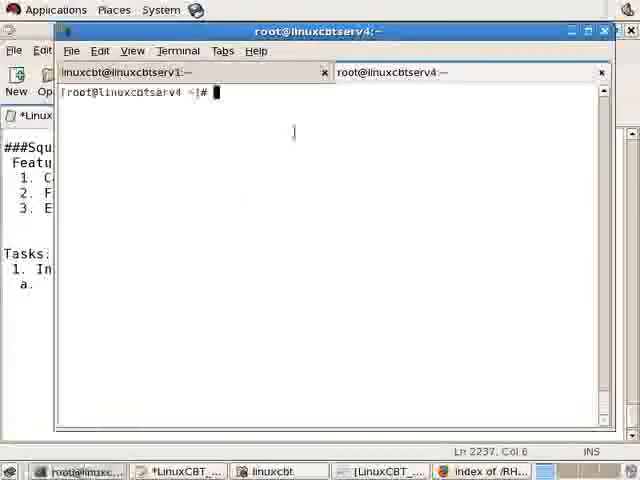
- Run yum -y install squid in the root terminal
type("yum -y install s")
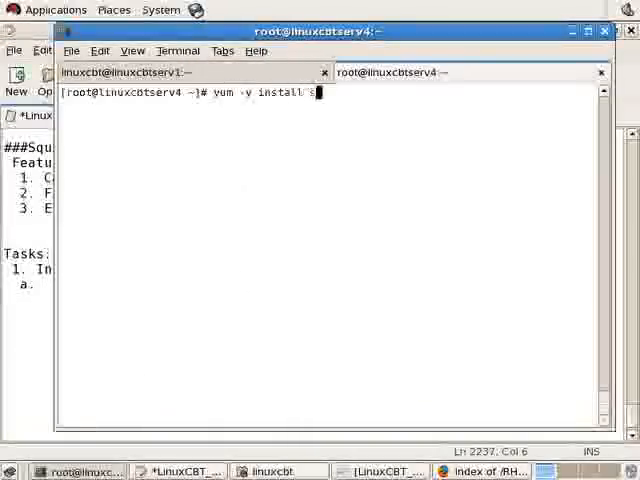
key("Return")
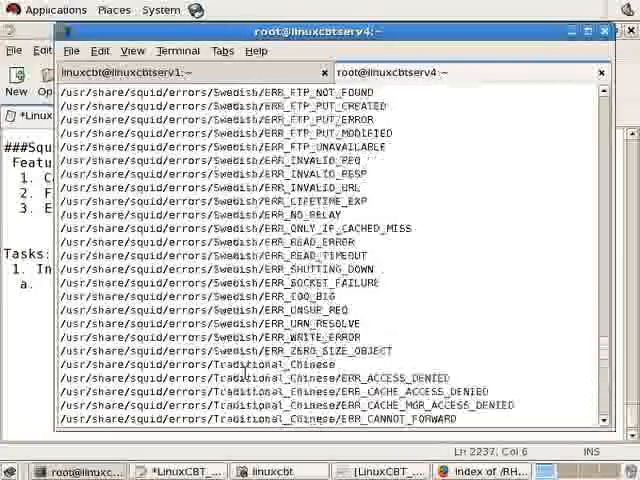
- Scroll through the squid install output listing the error page files
scroll("down", 3)
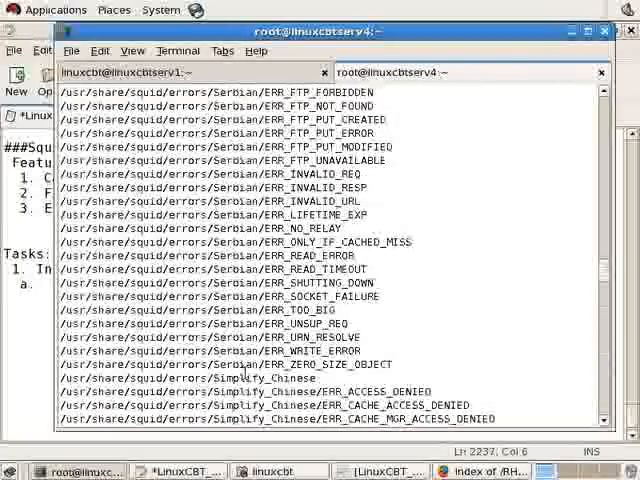
scroll("down", 3)
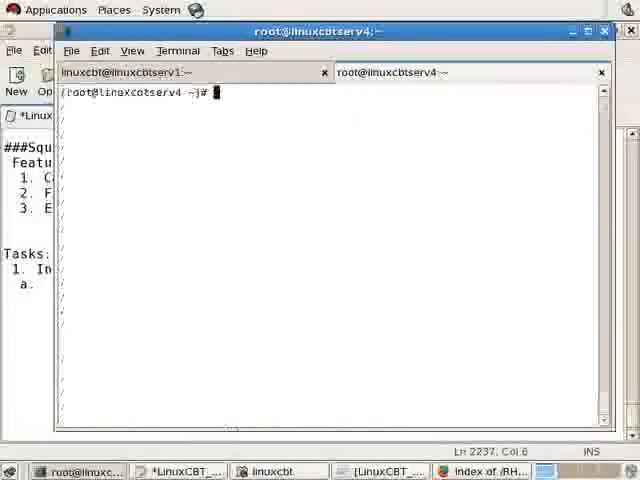
- Run rpm -ql squid through a pager and pick out a file path such as /etc/squid/squid.conf
type("rpm -ql squid |")
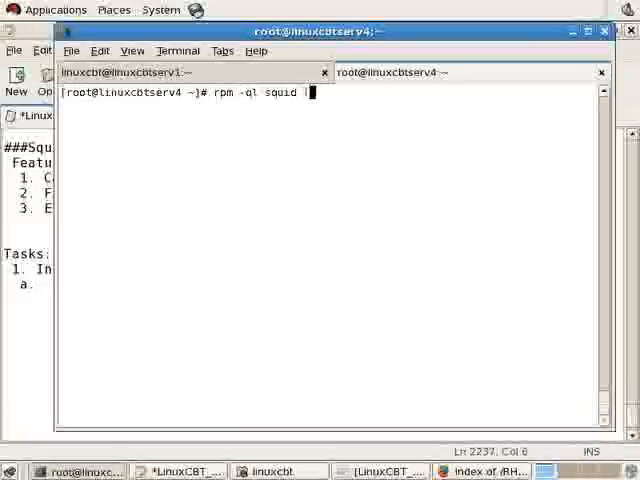
key("Return")
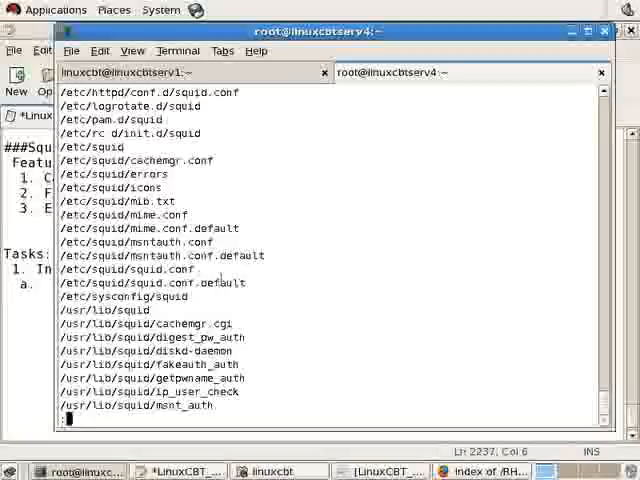
mouse_move(164, 120)
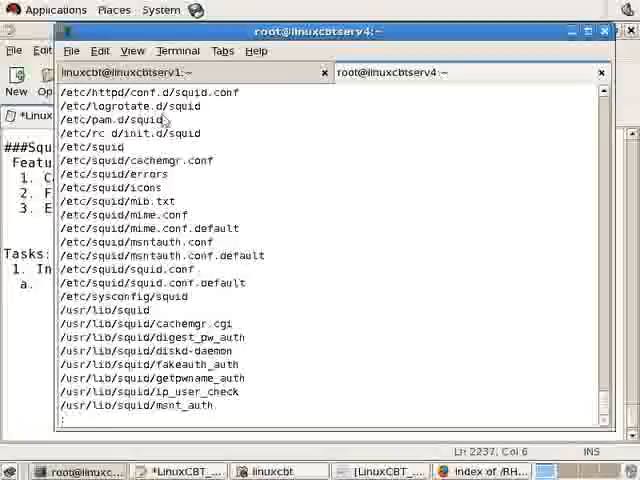
double_click(106, 92)
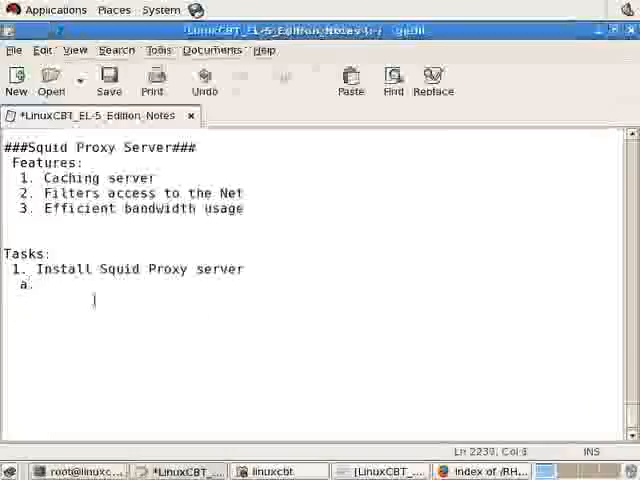
- Note 'a. yum -y install squid' and '/etc/squid - primary configuration container'
type("yum -y install squid")
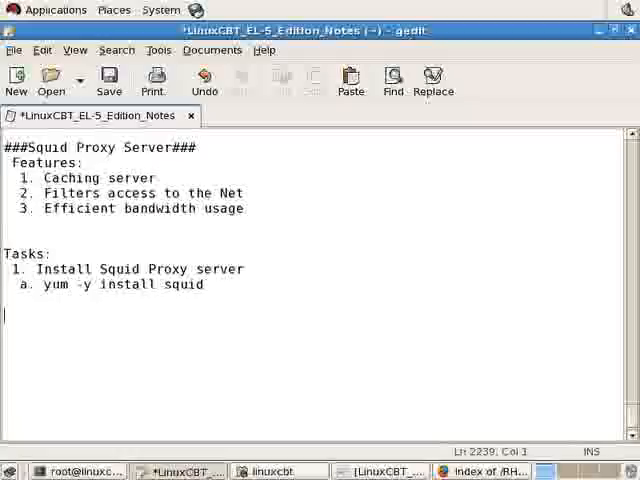
type("/etc/squid - primary configuration conta")
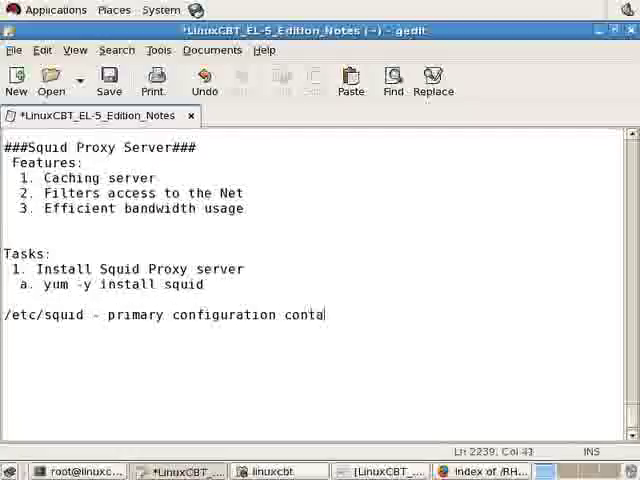
type("iner")
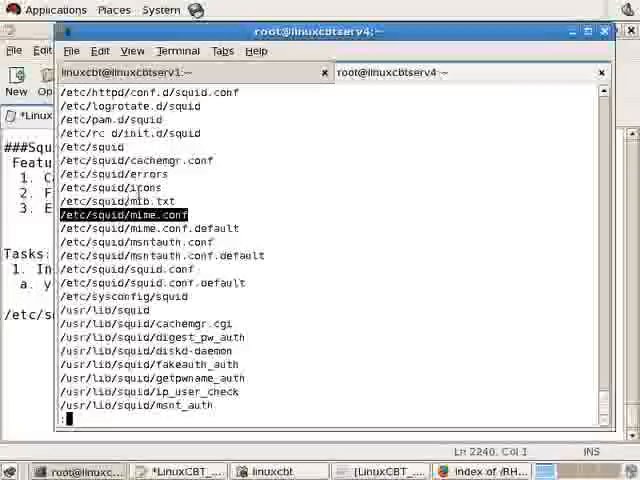
- Add the note '/etc/squid/squid.conf - primary configuration files' and move to the empty line below
right_click(152, 268)
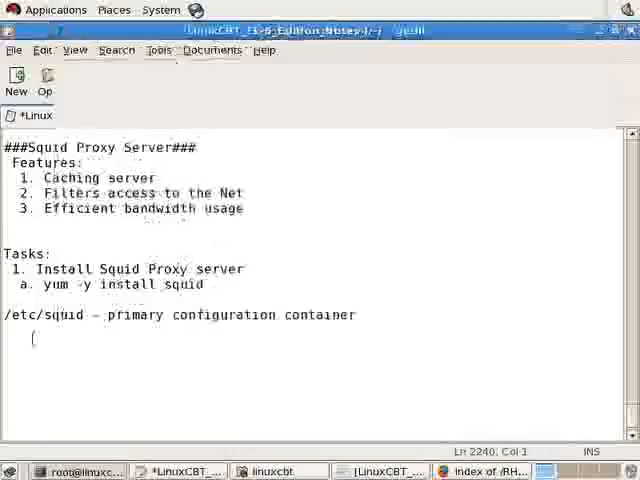
type("/etc/squid/squid.conf")
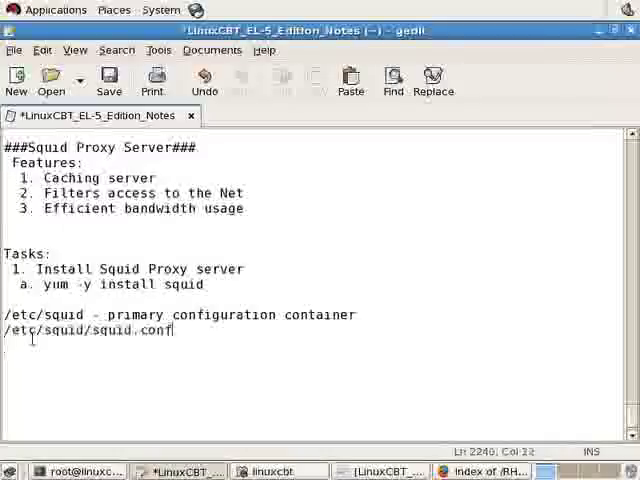
type("- primary c")
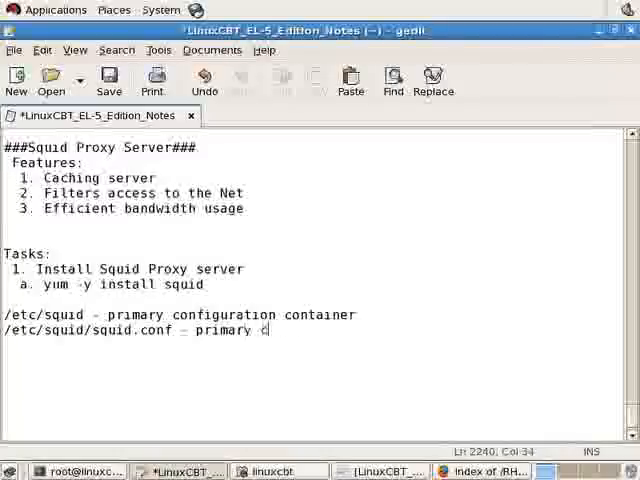
type("onfiguration files")
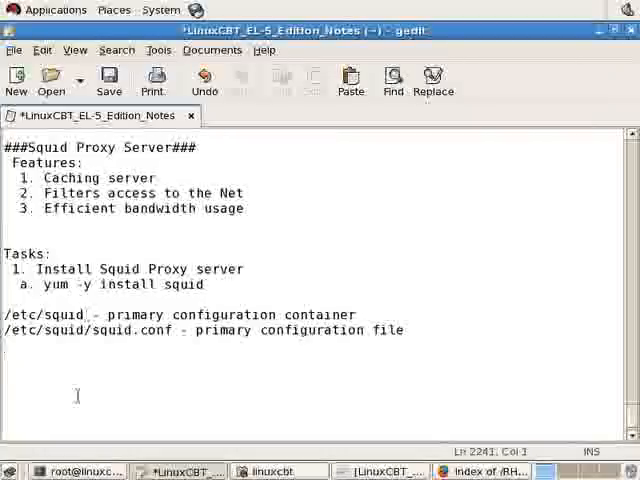
left_click(70, 468)
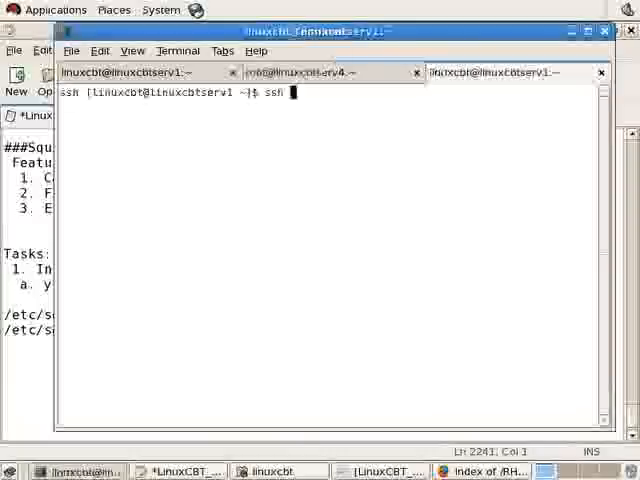
- SSH to linuxcbtserv4 as root, change into /etc/sysconfig and read the squid settings file
type("root@")
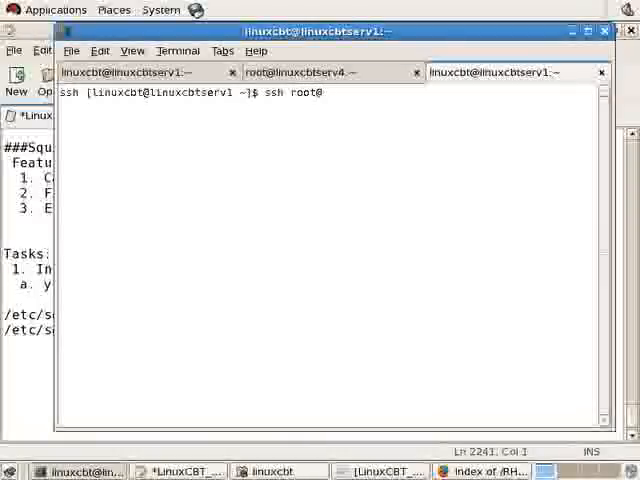
type("linuxcbtserv4")
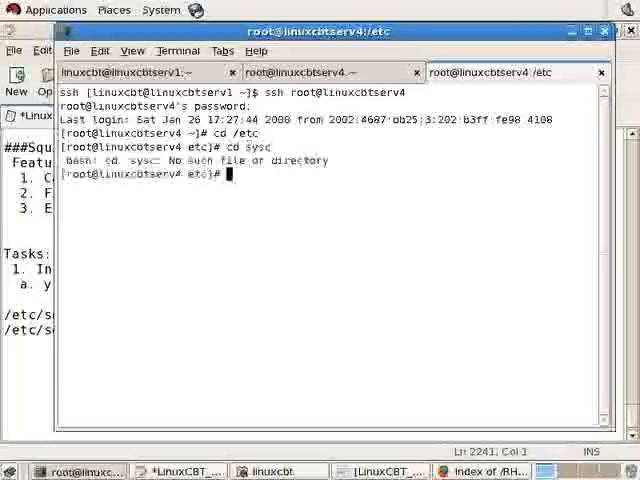
type("cd syscop")
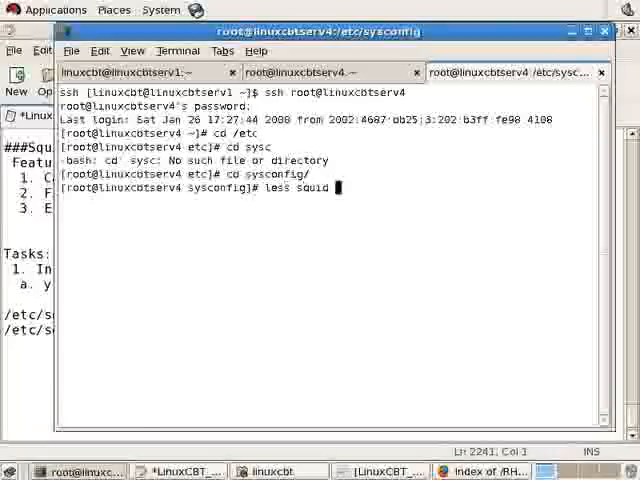
key("Return")
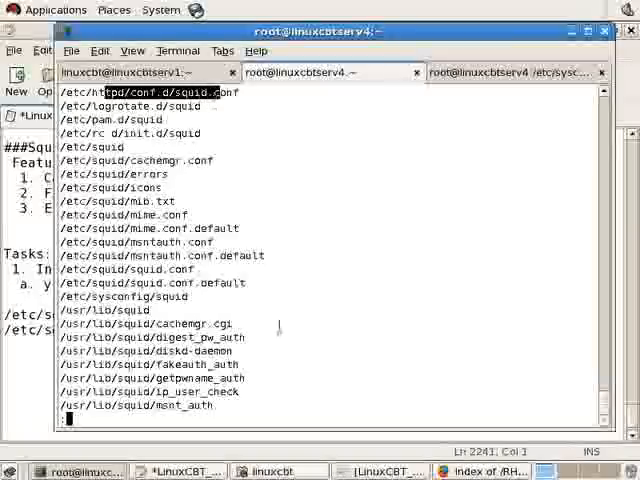
mouse_move(258, 320)
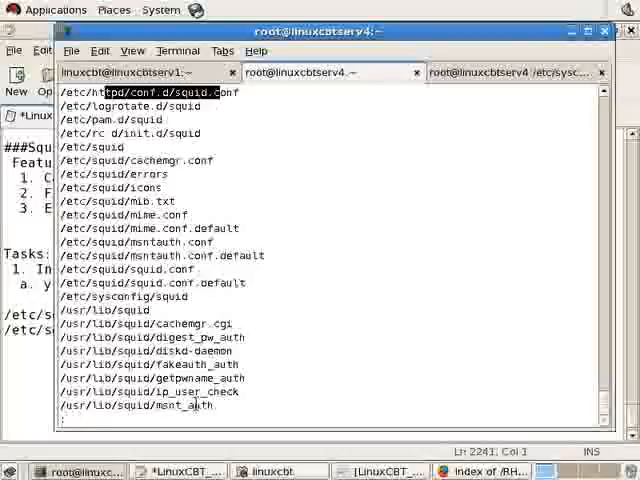
- Scroll the rpm -ql squid listing, picking out the authentication helper entries
scroll("down", 3)
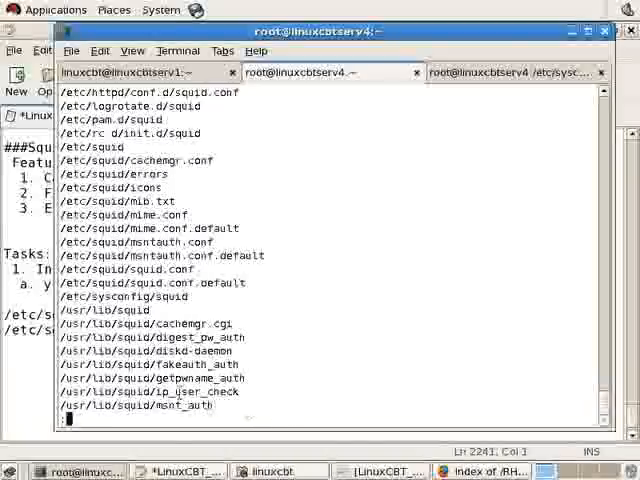
double_click(198, 378)
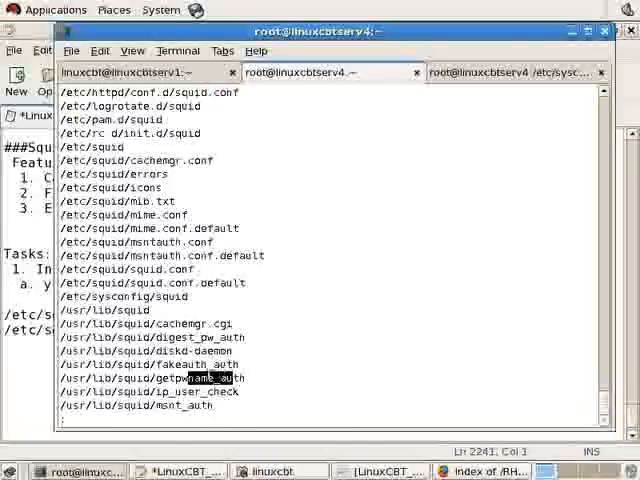
scroll("down", 3)
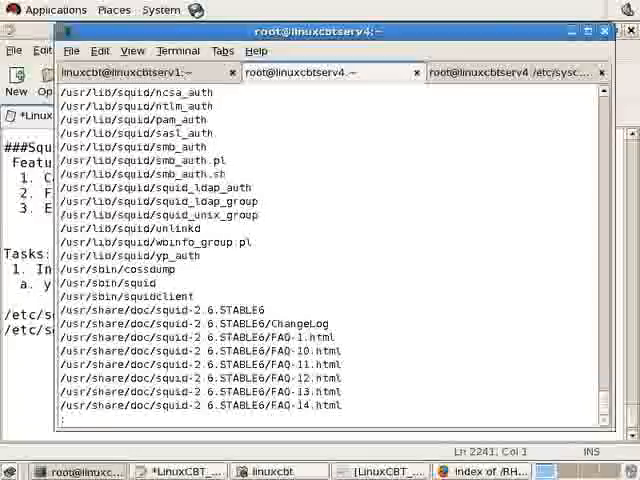
mouse_move(300, 268)
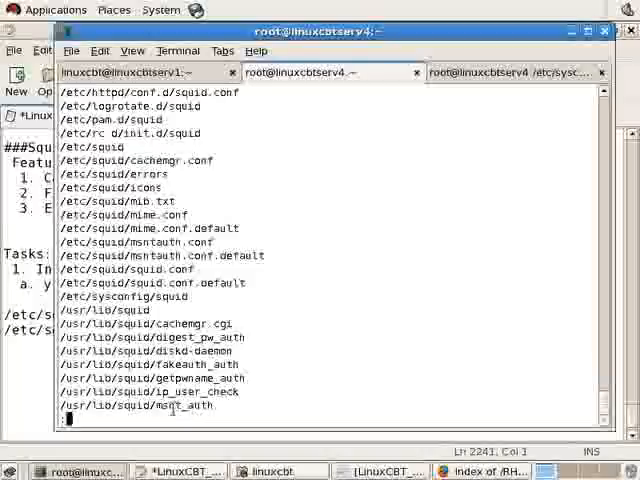
double_click(182, 404)
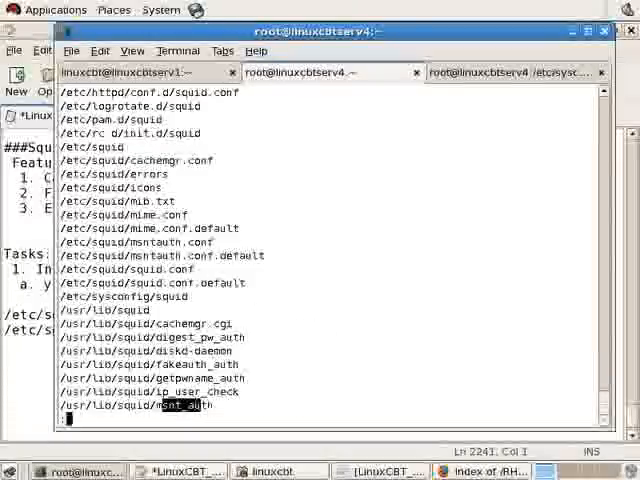
scroll("down", 3)
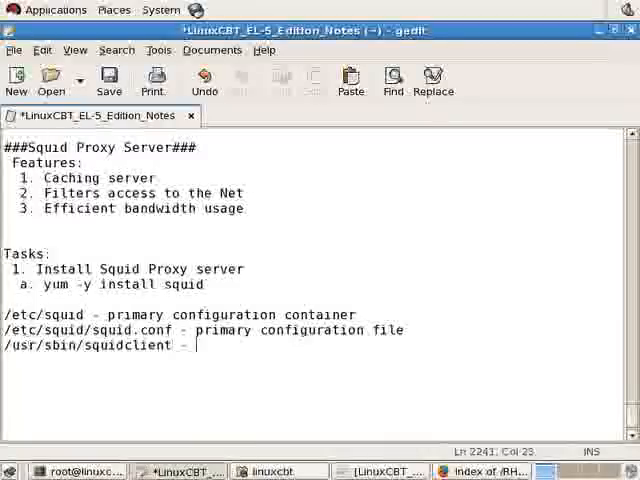
- Describe squidclient as 'used to test Squid Proxy server' in the notes
type("used to test")
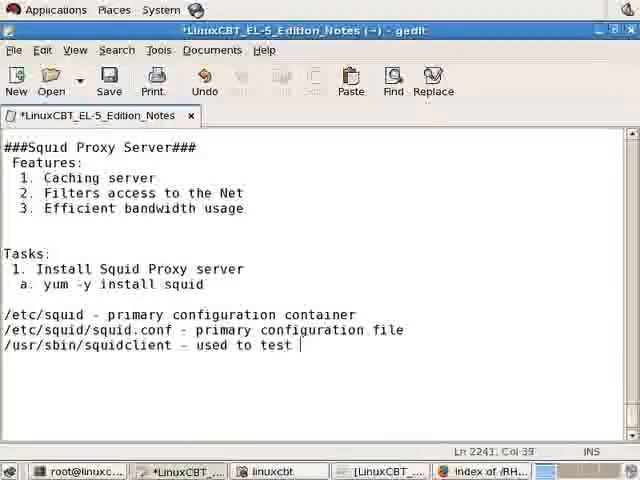
type("Proxy")
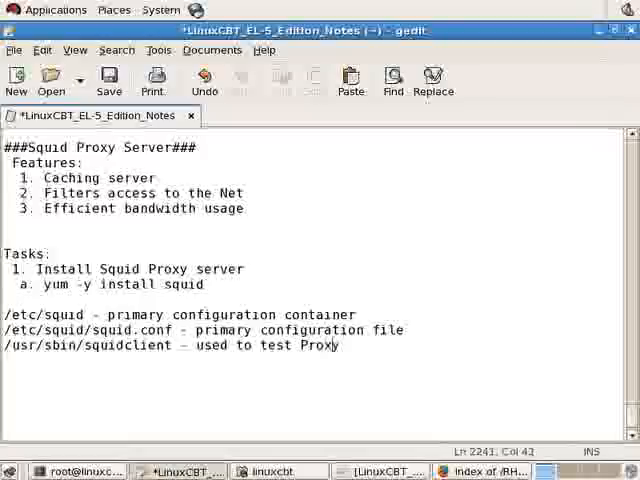
type("Squid")
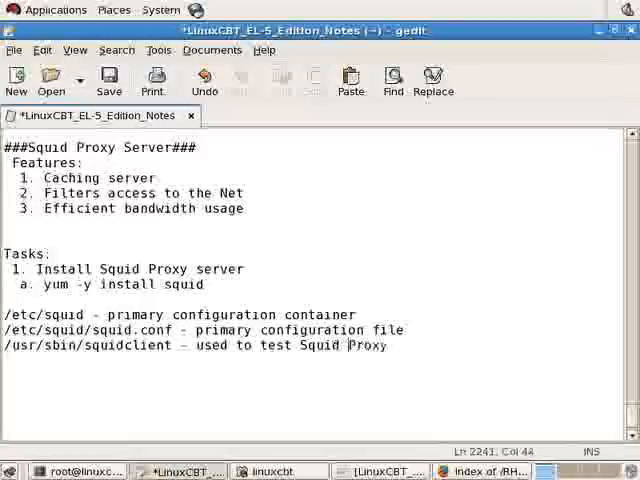
type("server")
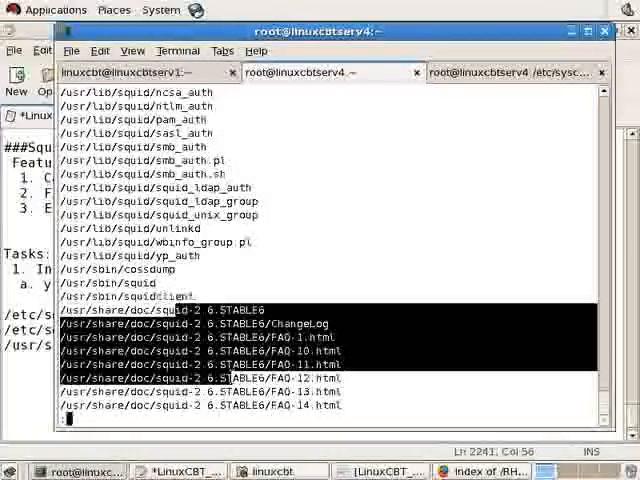
- Scroll down the package listing through the /usr/share/doc and /usr/share/squid/errors entries
scroll("down", 3)
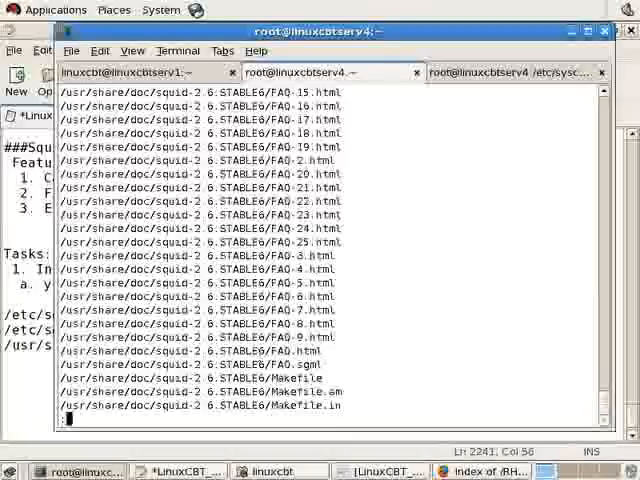
scroll("down", 3)
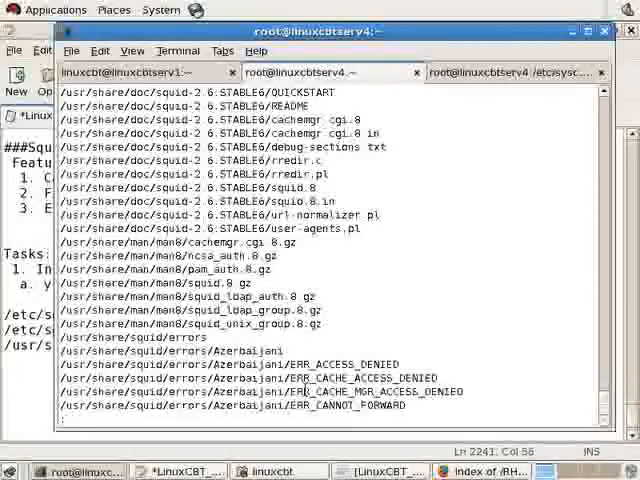
scroll("down", 3)
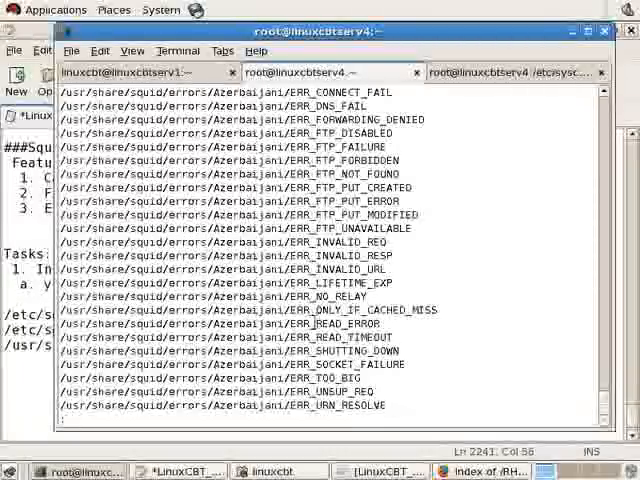
scroll("down", 3)
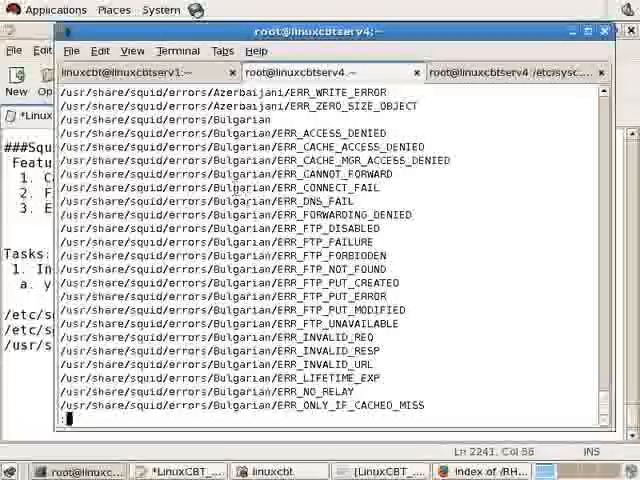
scroll("down", 3)
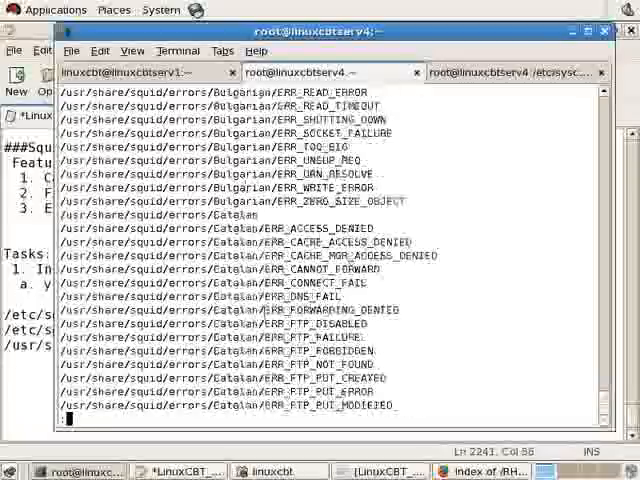
scroll("down", 3)
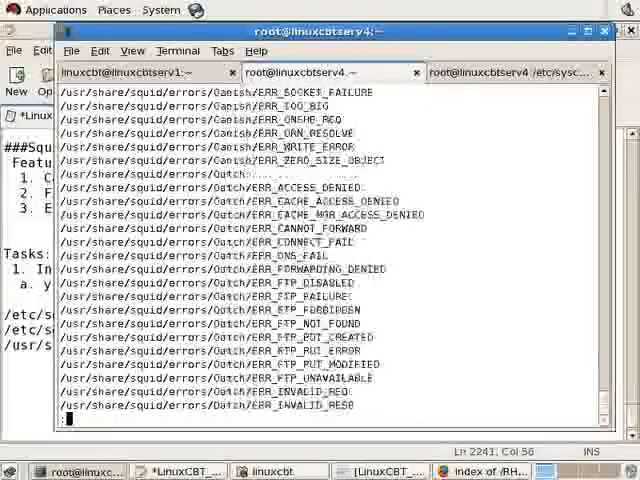
scroll("down", 3)
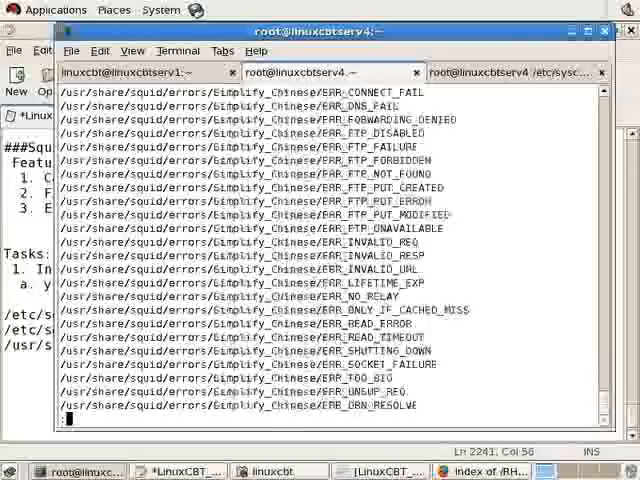
scroll("down", 3)
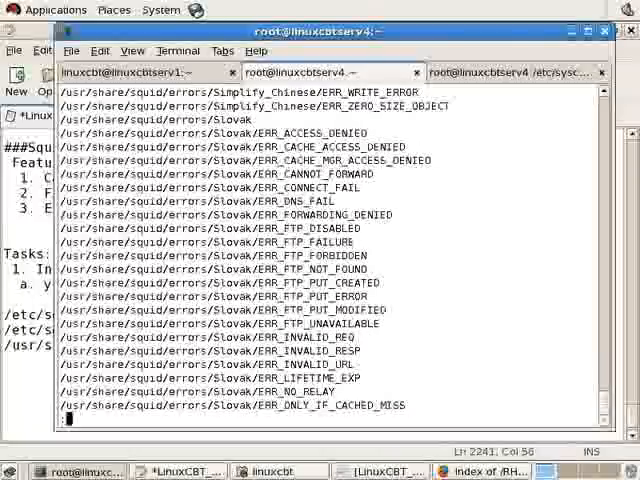
scroll("down", 3)
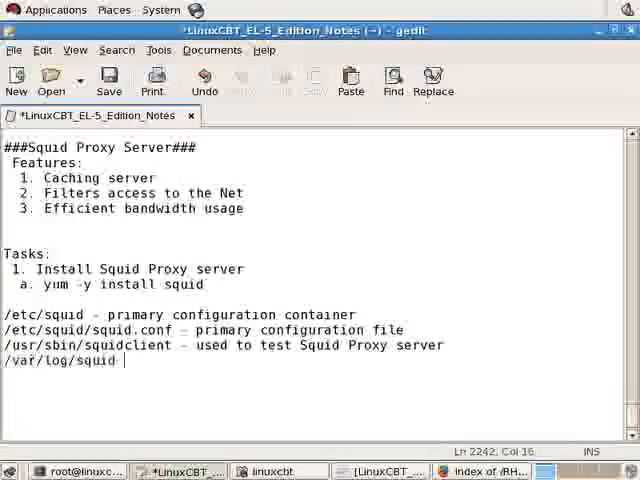
- Label /var/log/squid as '- primary log directory' and select the /etc/squid path in the notes
type("- primary log d")
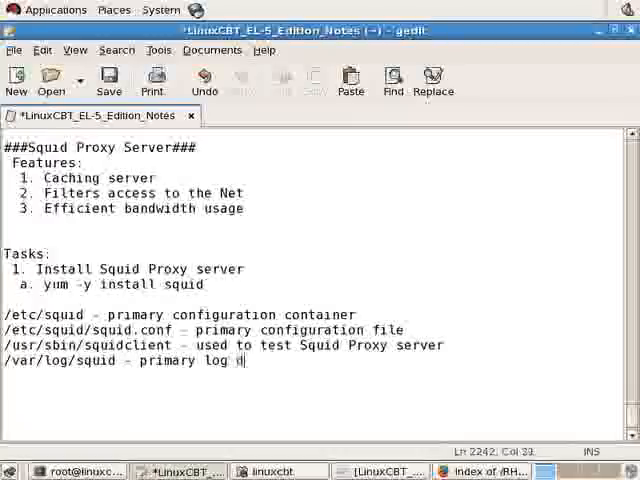
type("irectory")
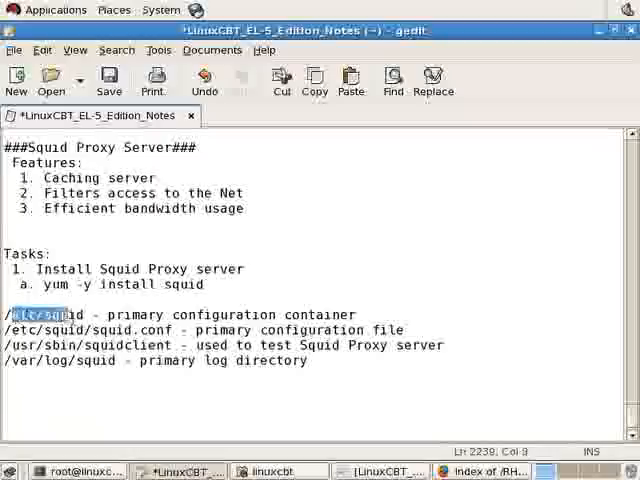
double_click(130, 330)
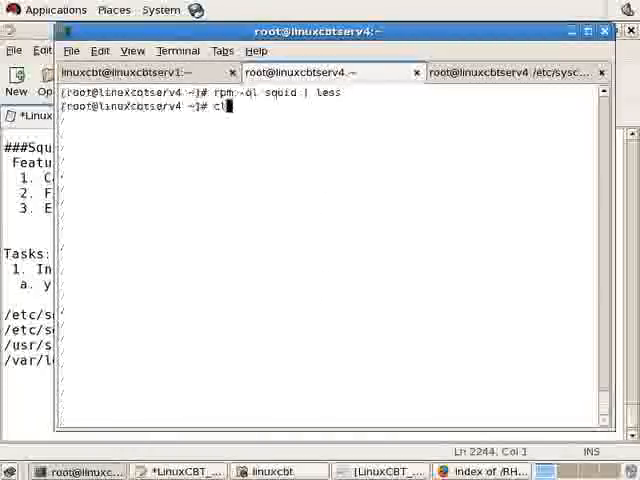
- Write Task 2 'Start Squid, ensure that it starts when the system...' and prepare 'ls -ltr /etc/init.d/squid' in the terminal
key("Return")
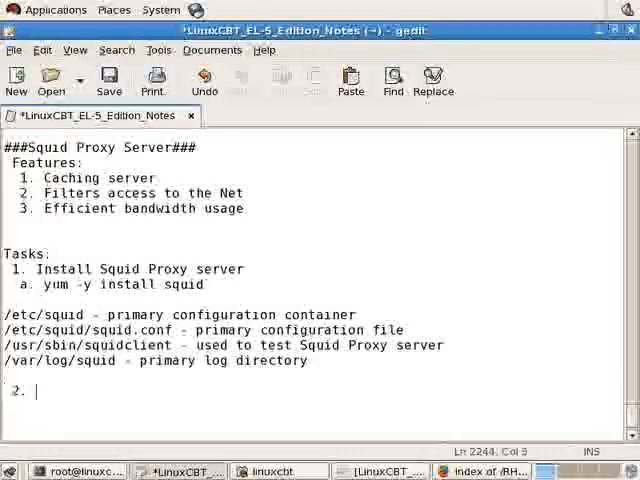
type("Start Squid, and")
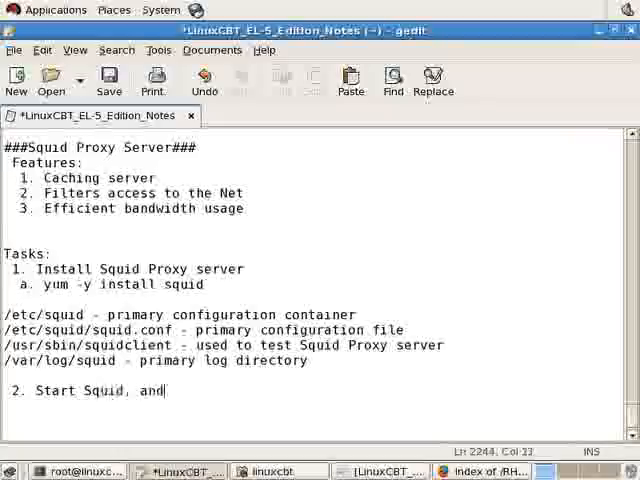
type("ensure that it sta")
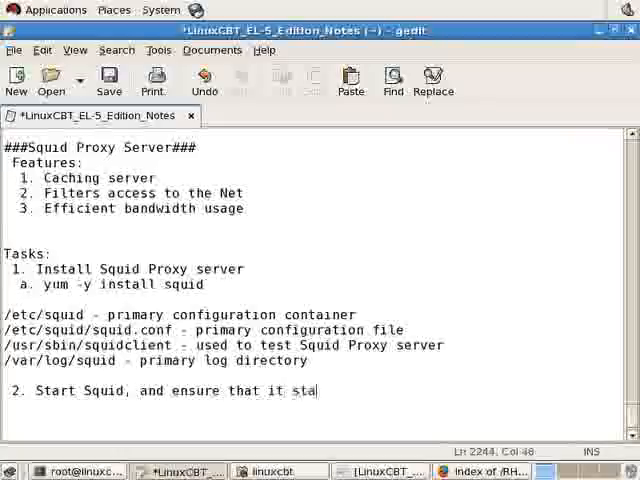
type("rts when the sys")
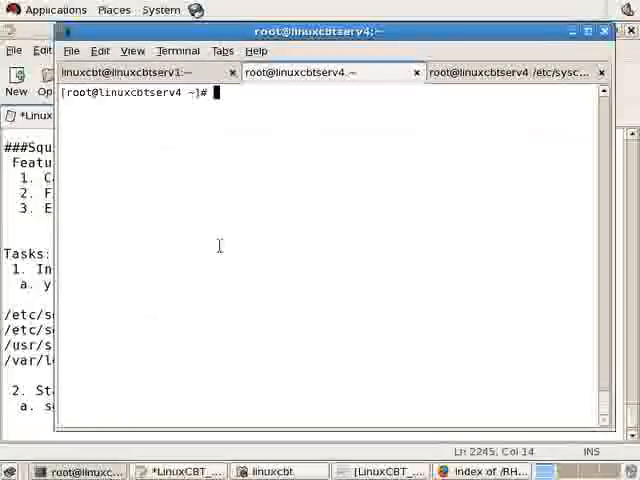
type("ls -ltr /etc/init")
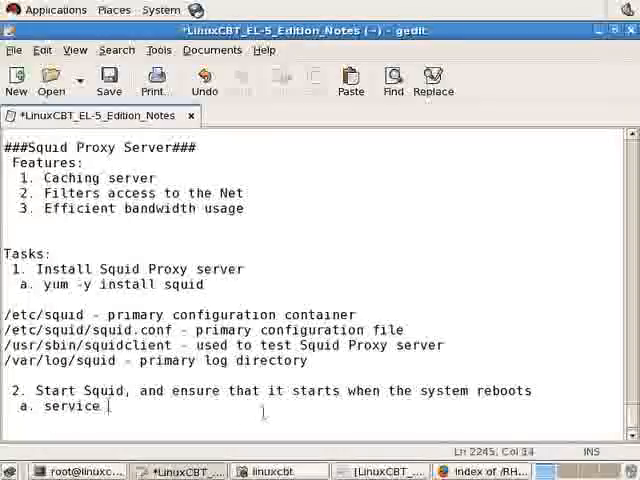
- List sub-steps 'a. service squid start' and 'b. chkconfig --level 35 squid' under Task 2
type("squid start")
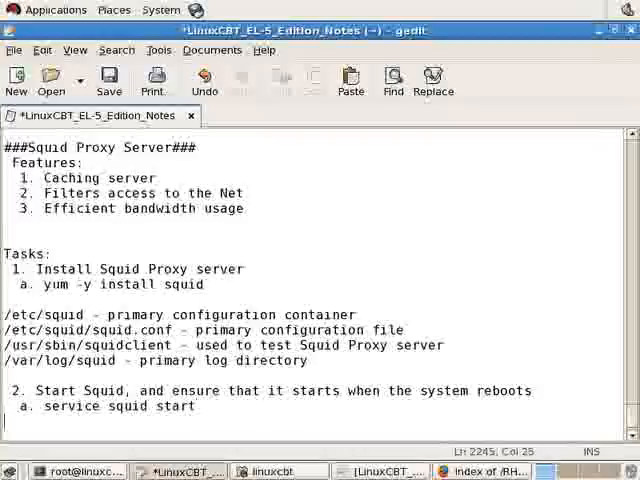
type("b. chkconfig")
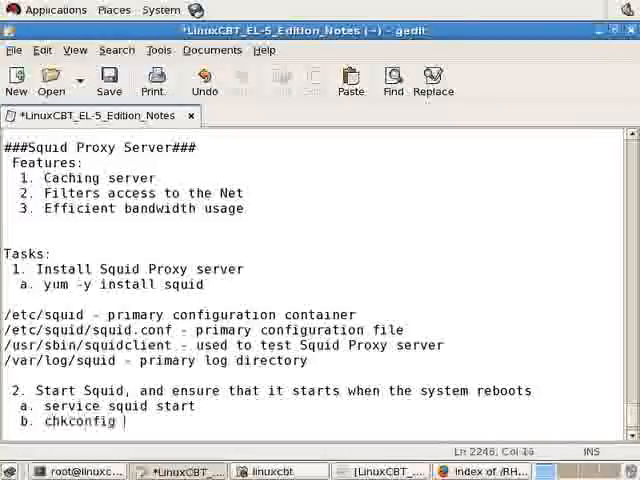
type("--level 35")
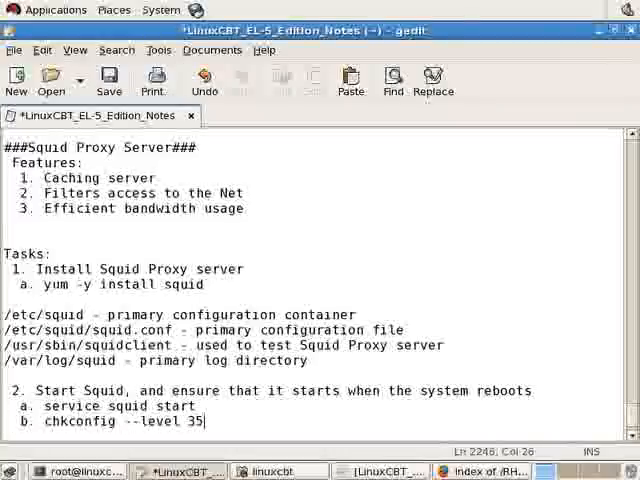
type("squid")
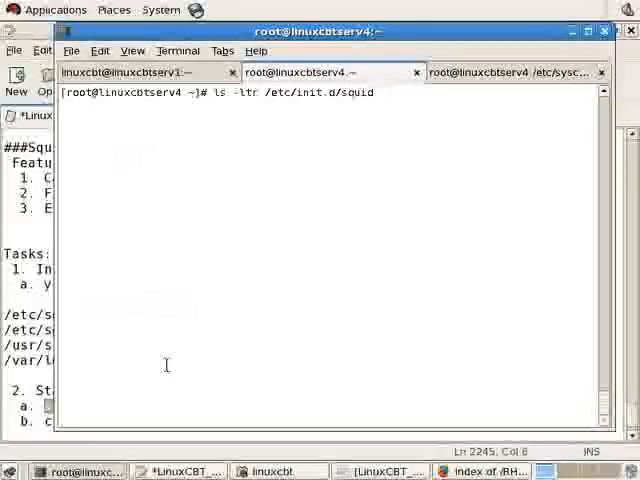
- Check the /etc/init.d/squid script and status, then run 'service squid start'
key("Return")
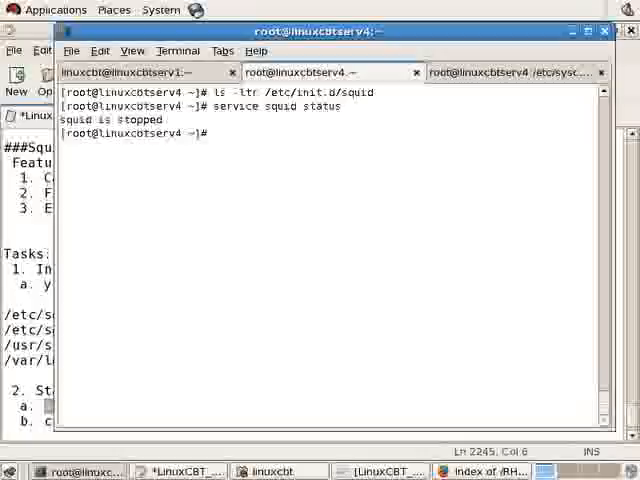
type("service squid start")
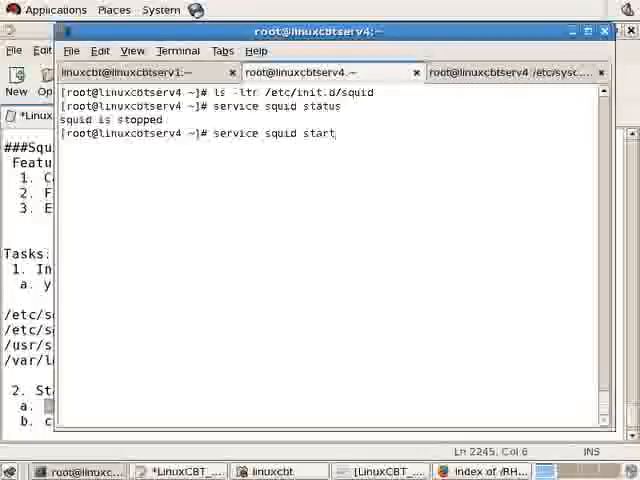
key("Return")
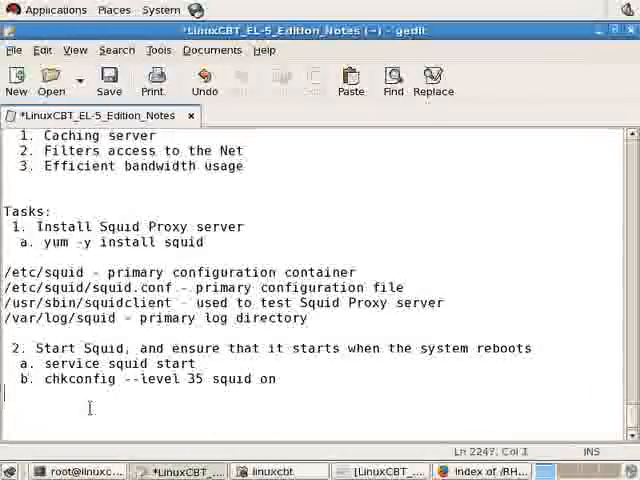
- Add 'Note: Ensure that ample/fast storage is available for: /var/spool/squid'
type("Note: En")
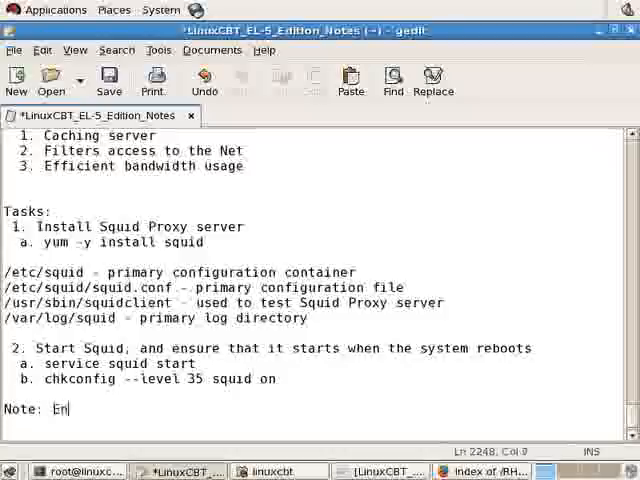
type("sure that ample disk sto")
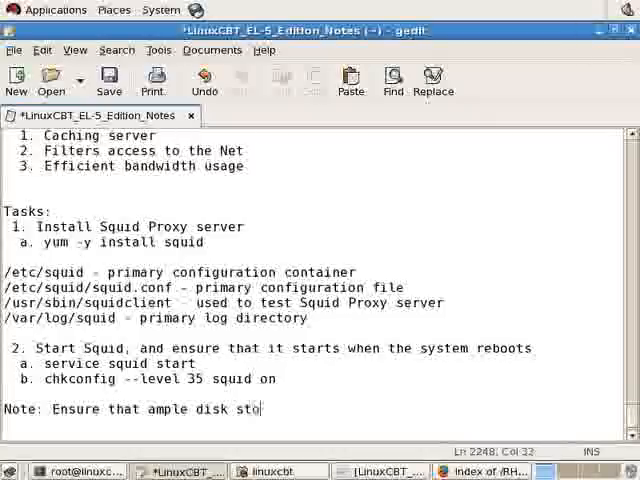
type("rage")
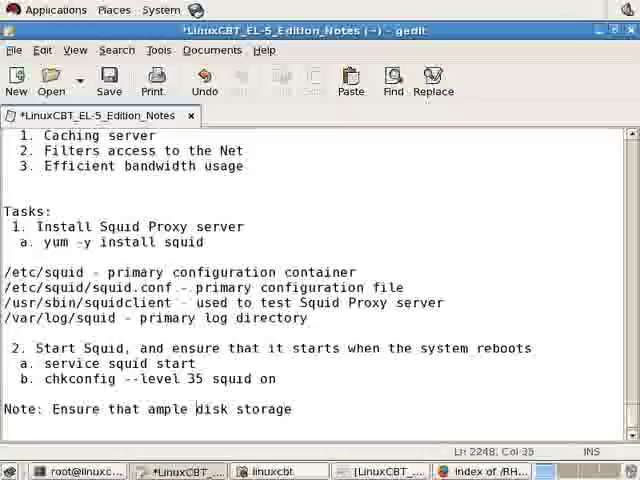
type("/fast")
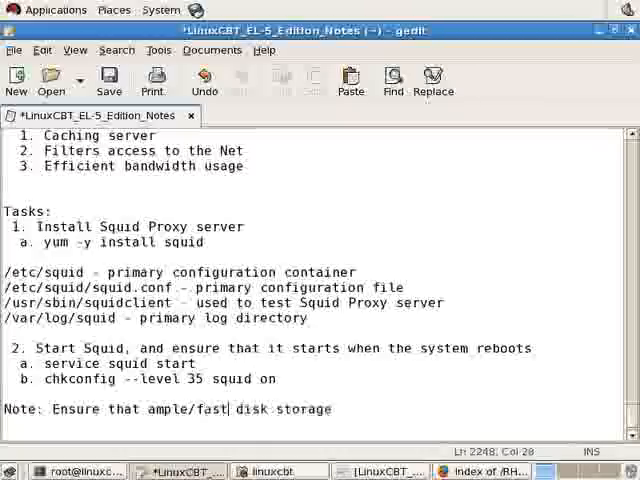
type("is")
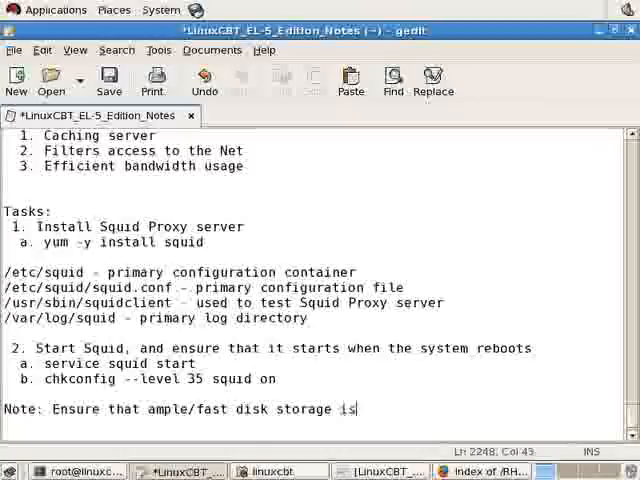
type("available fo")
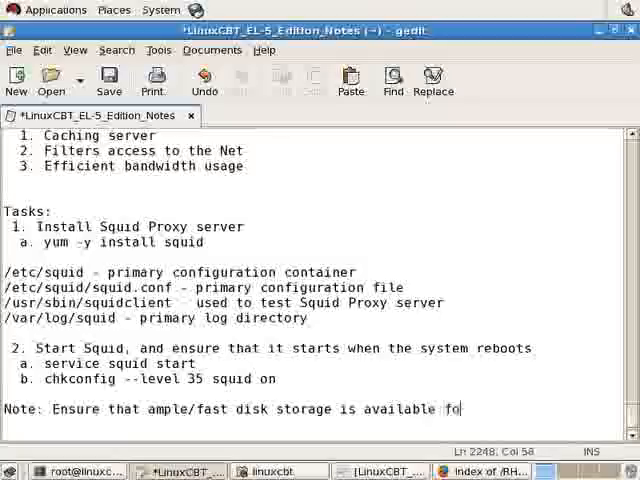
type("r: /var/spool/squid")
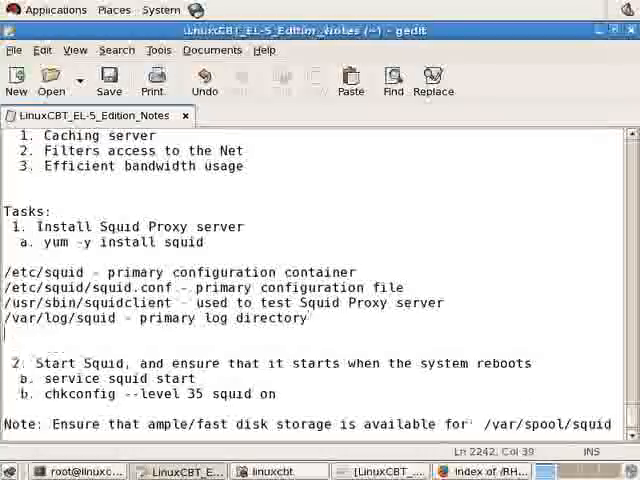
- List '/var/spool/squid - cache directory container' among the key paths
type("/var/spool/squid -")
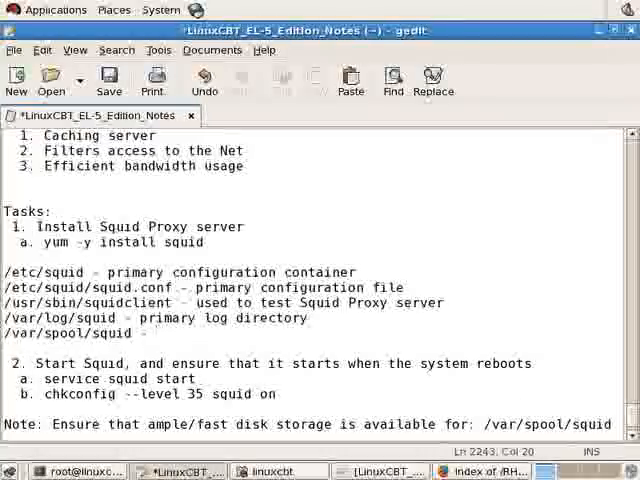
type("cache directory cont")
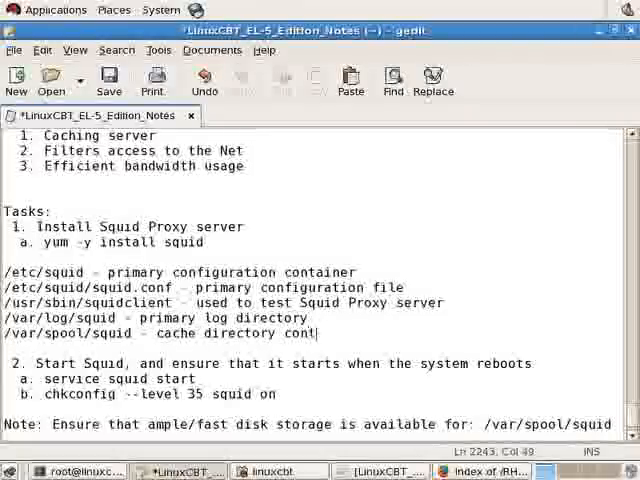
type("ainer")
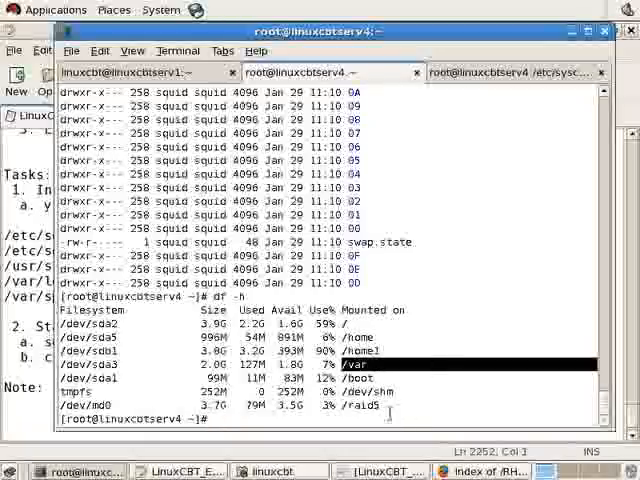
mouse_move(410, 406)
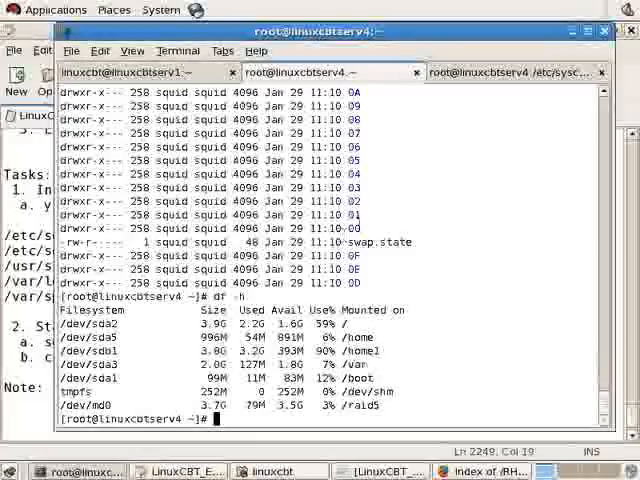
- Clear the terminal, run 'netstat -ntlp | grep squid' and confirm squid listening on TCP port 3128
type("clear")
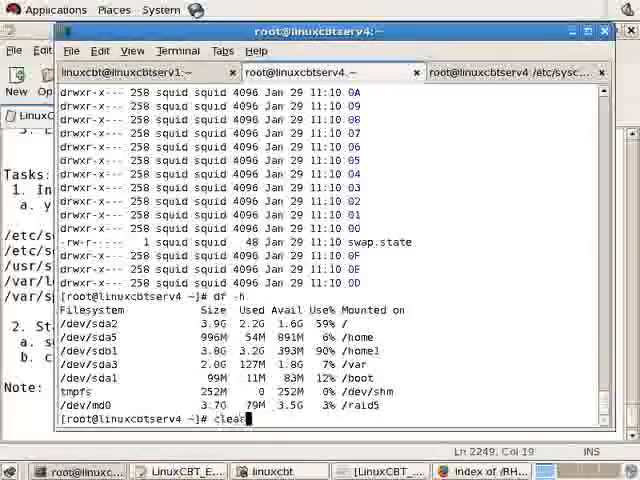
type("nestat")
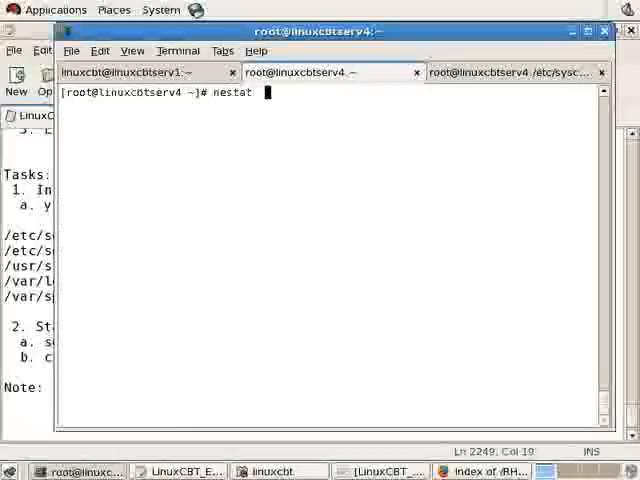
type("-ntlp | grep squid")
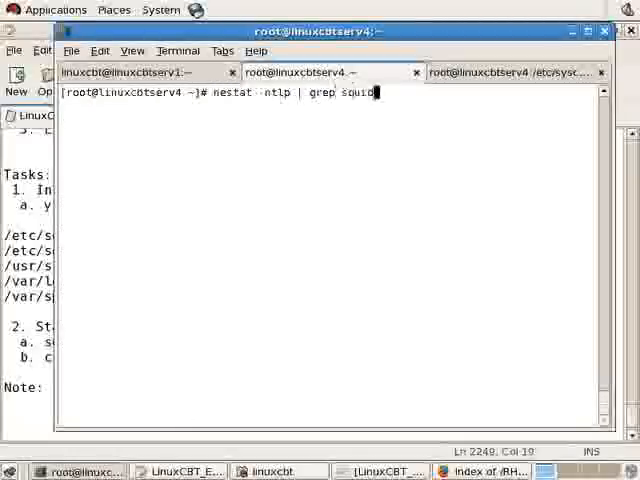
key("Return")
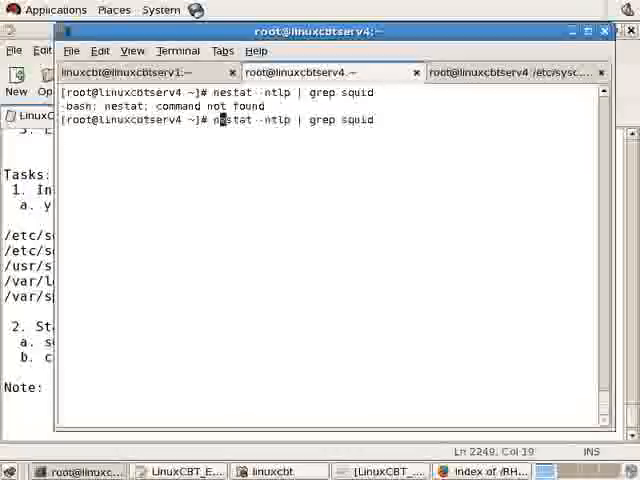
key("Return")
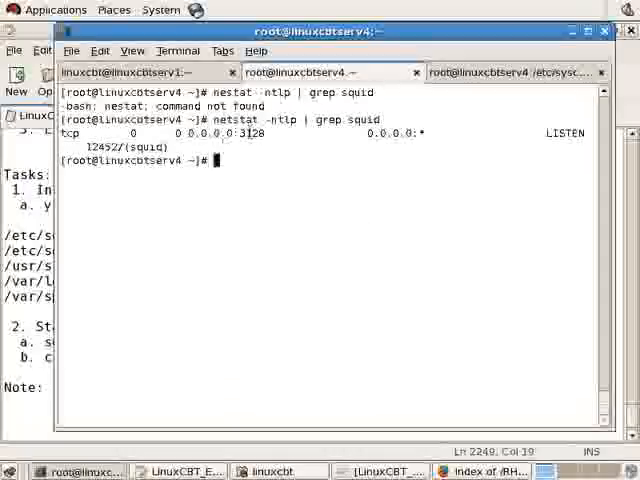
double_click(236, 132)
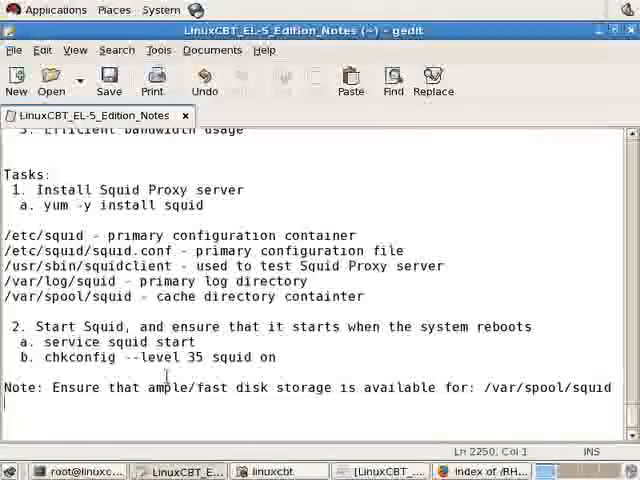
- Add the note that Squid defaults to TCP port 3128 and return to the terminal's port listing
type("Note: Squid defaults to TC")
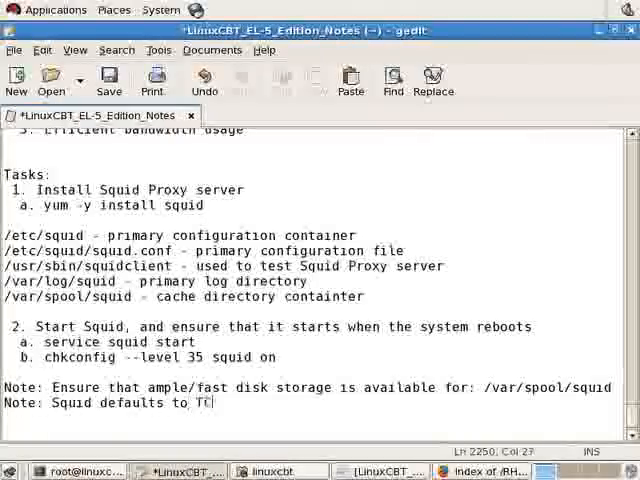
type("P:3128")
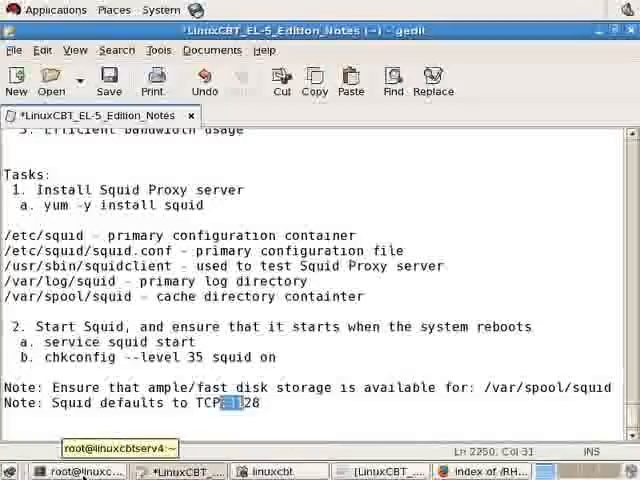
left_click(60, 464)
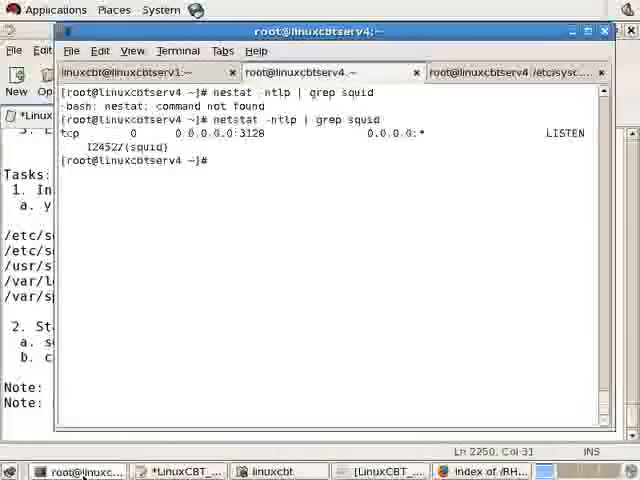